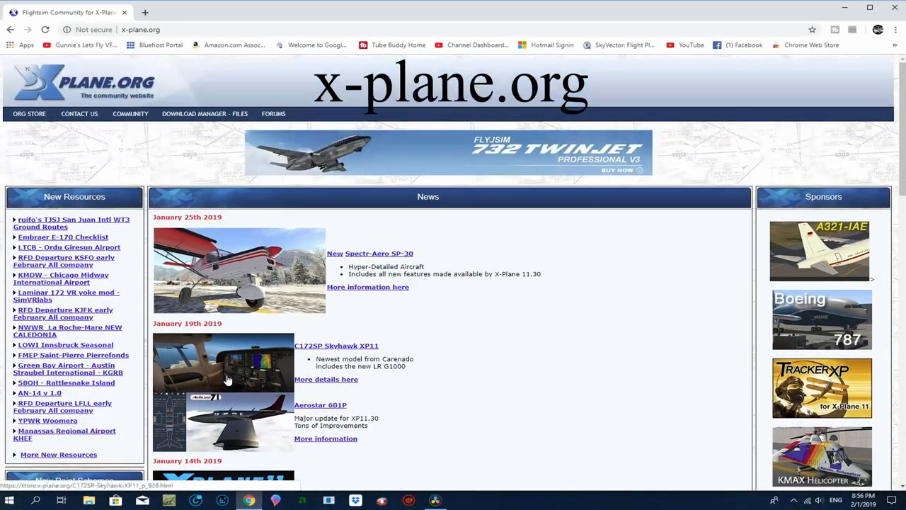
Browse X-Plane.org to the downloadable scenery files section.
{"action": "scroll", "scroll_direction": "down", "scroll_amount": 3}
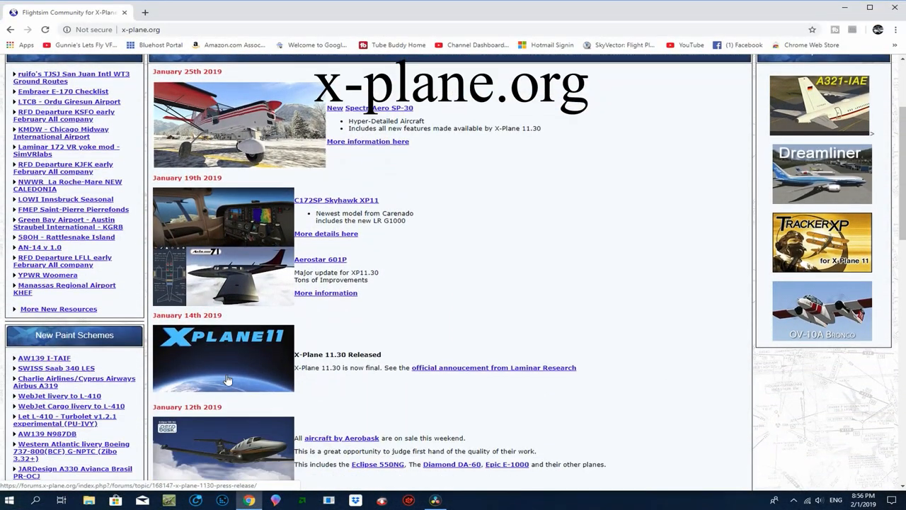
{"action": "scroll", "scroll_direction": "down", "scroll_amount": 3}
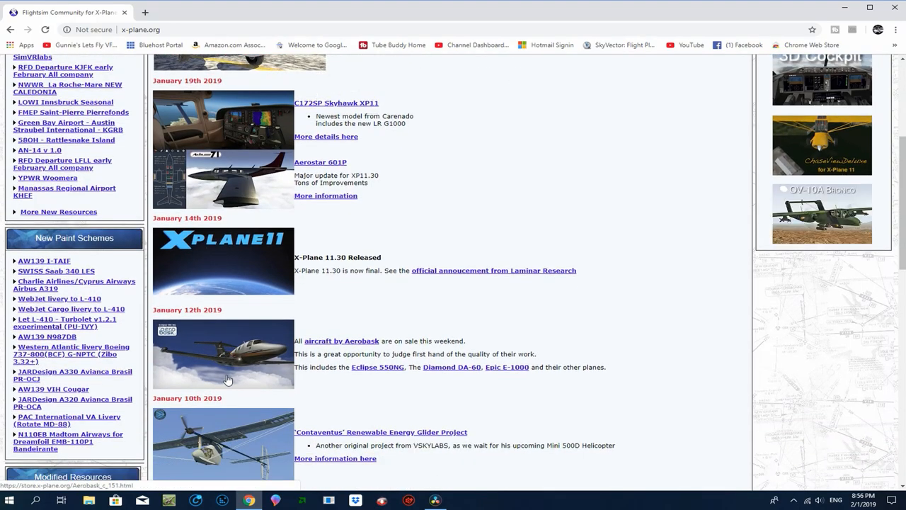
{"action": "scroll", "scroll_direction": "down", "scroll_amount": 3}
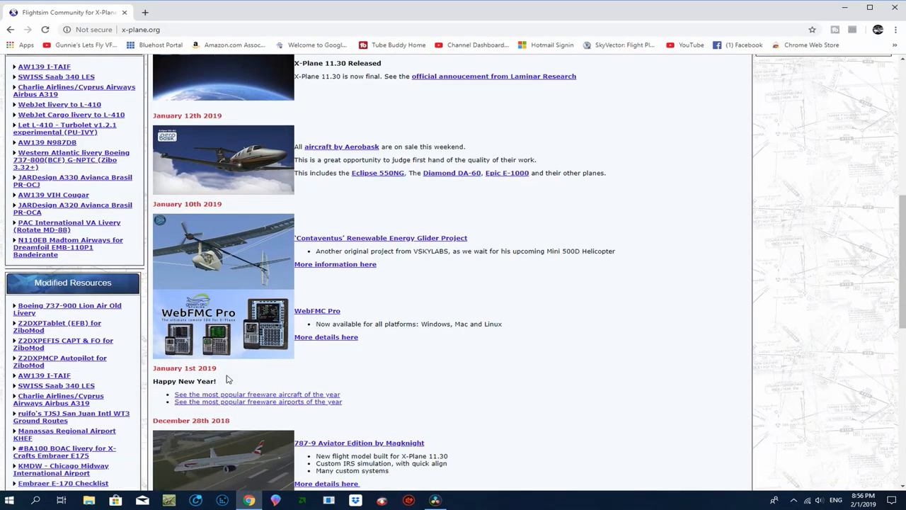
{"action": "scroll", "scroll_direction": "down", "scroll_amount": 3}
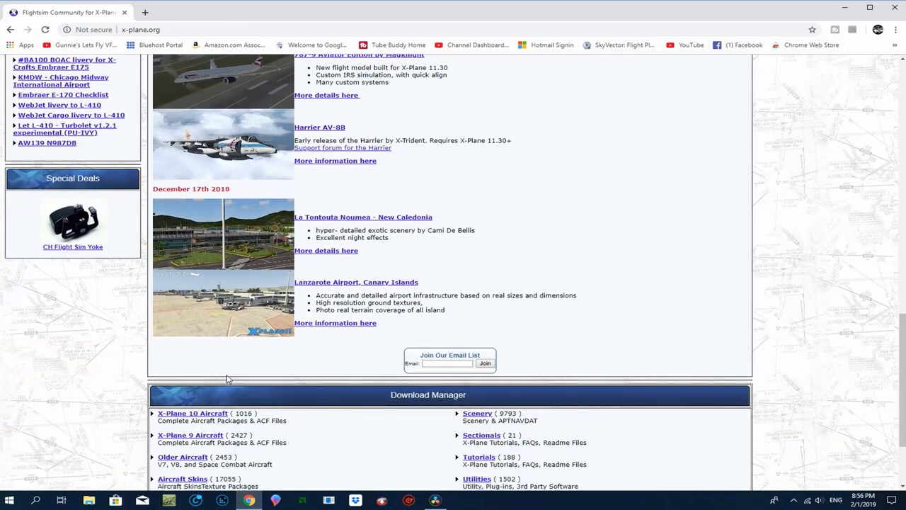
{"action": "scroll", "scroll_direction": "down", "scroll_amount": 3}
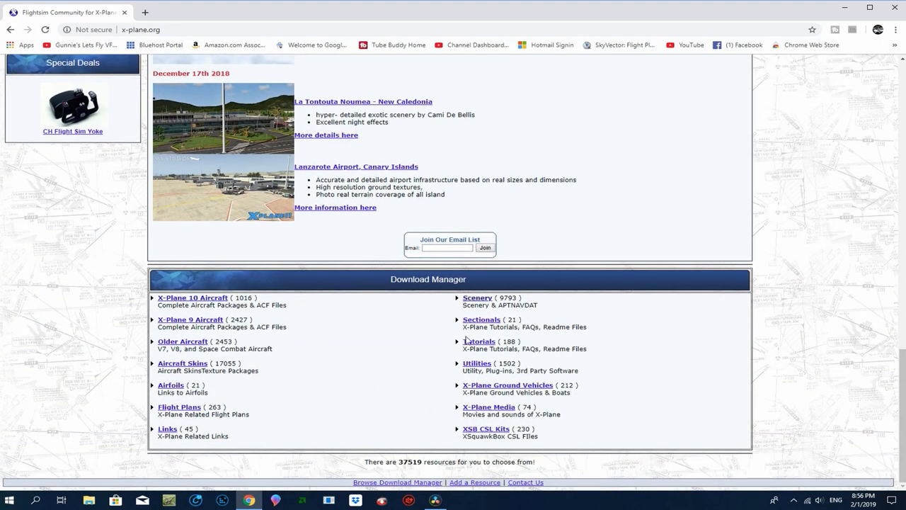
{"action": "scroll", "scroll_direction": "up", "scroll_amount": 3}
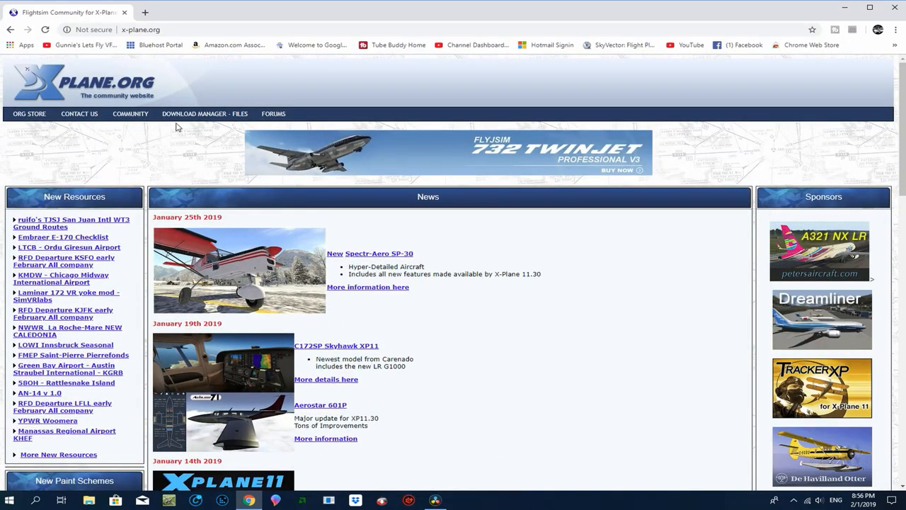
{"action": "left_click", "coordinate": [204, 113]}
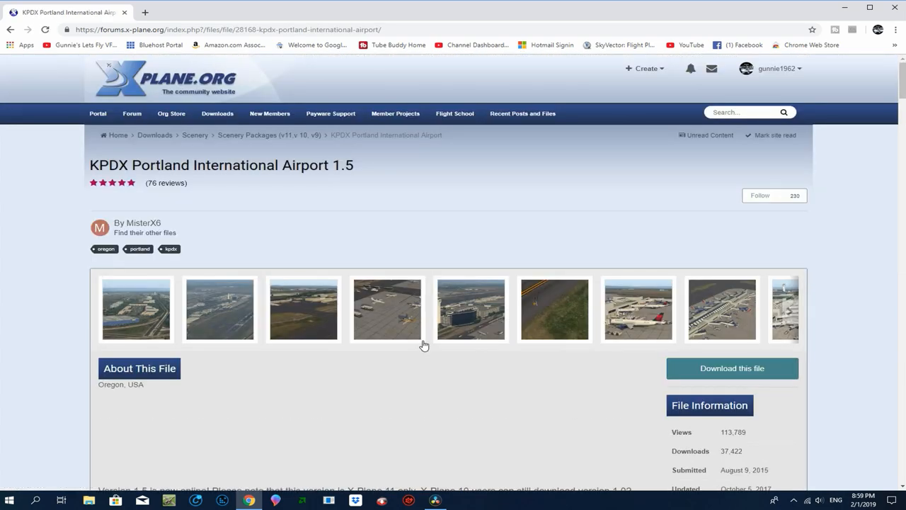
Read the KPDX Portland 1.5 page's installation, requirements and license notes.
{"action": "scroll", "scroll_direction": "down", "scroll_amount": 3}
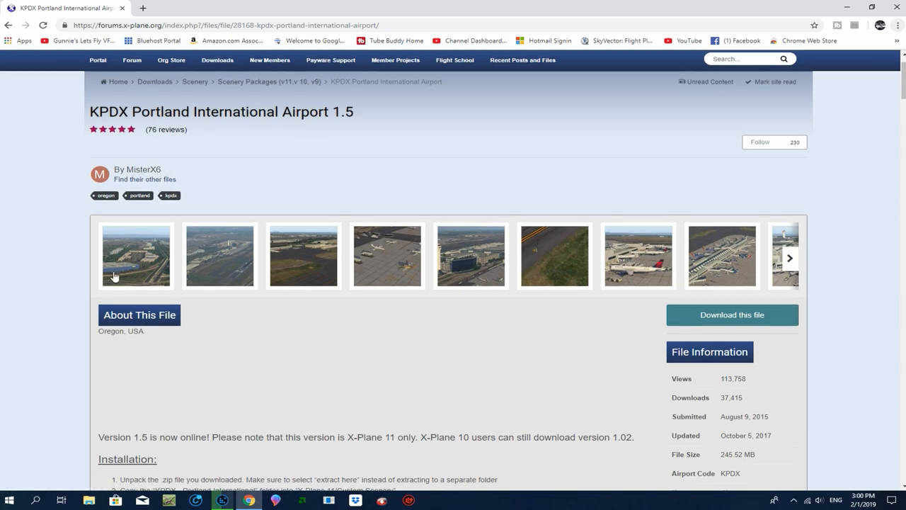
{"action": "scroll", "scroll_direction": "down", "scroll_amount": 3}
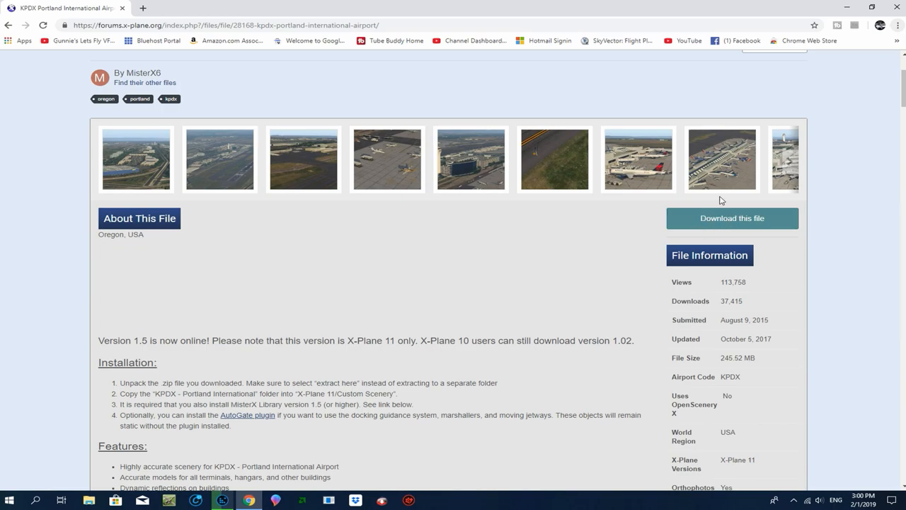
{"action": "scroll", "scroll_direction": "down", "scroll_amount": 3}
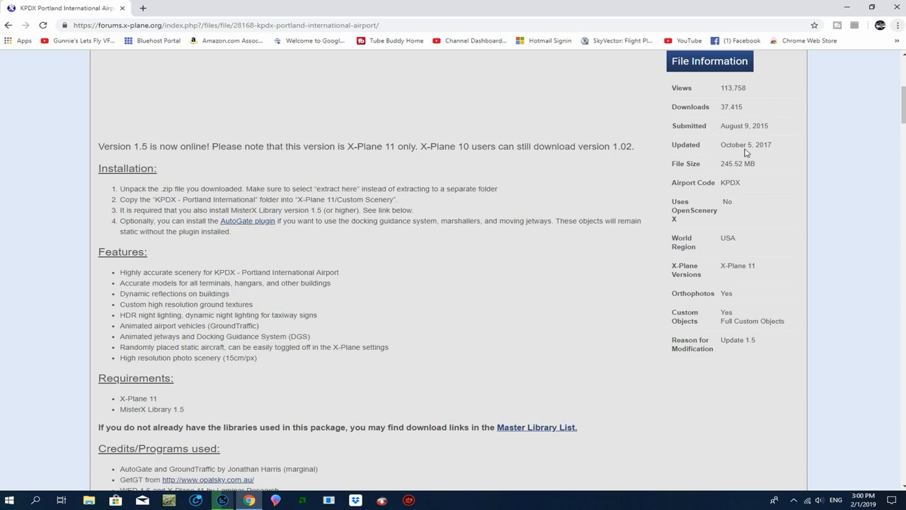
{"action": "mouse_move", "coordinate": [729, 240]}
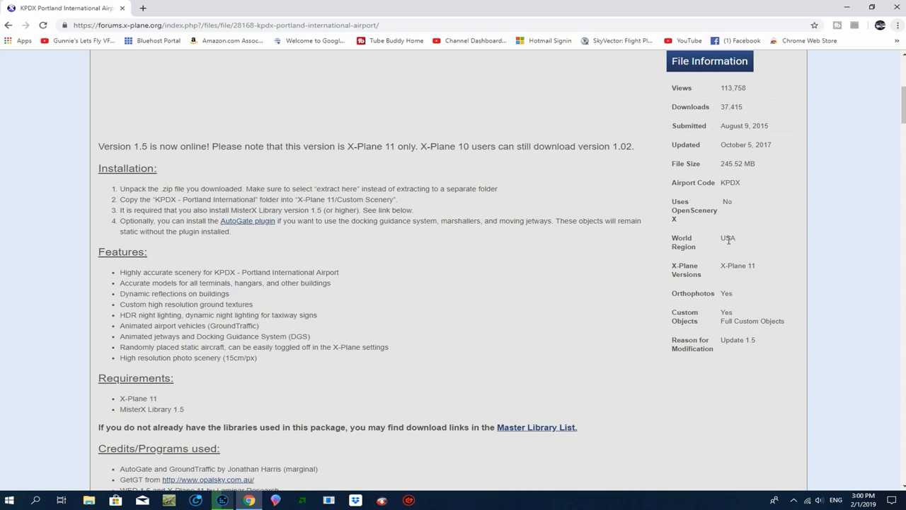
{"action": "mouse_move", "coordinate": [716, 302]}
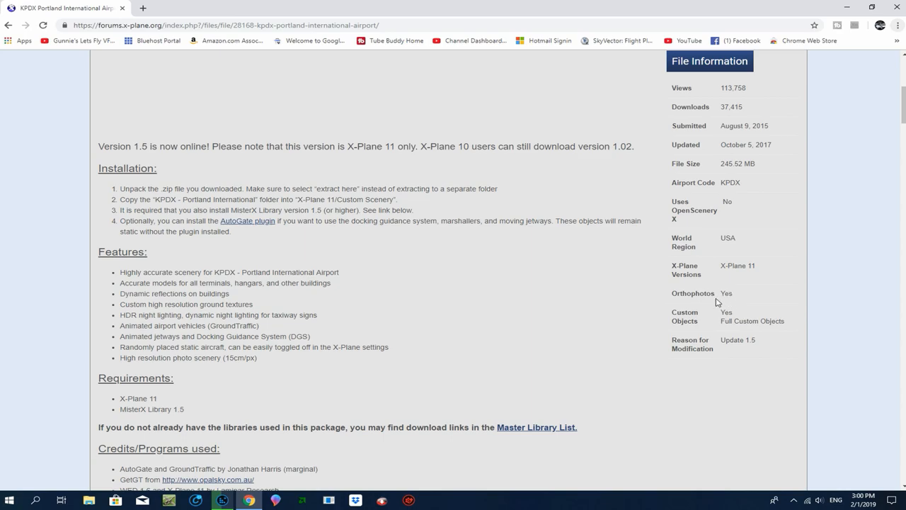
{"action": "mouse_move", "coordinate": [753, 351]}
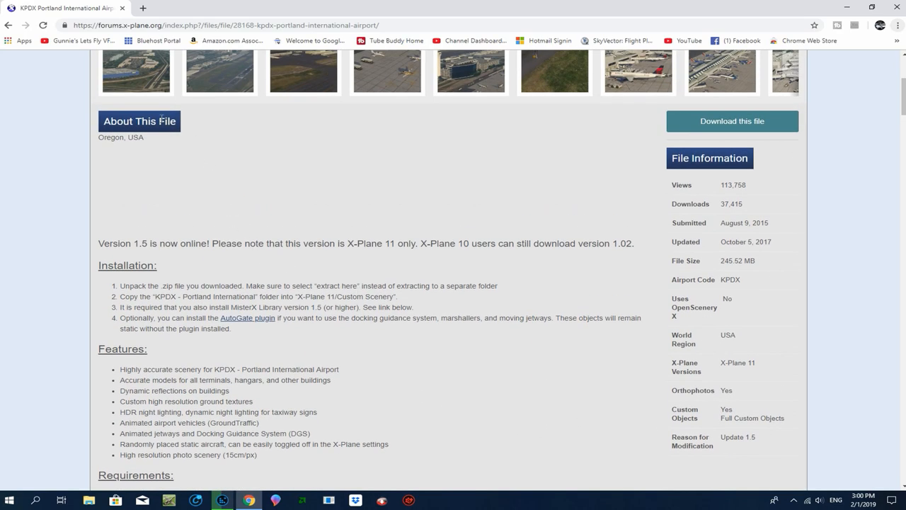
{"action": "scroll", "scroll_direction": "down", "scroll_amount": 3}
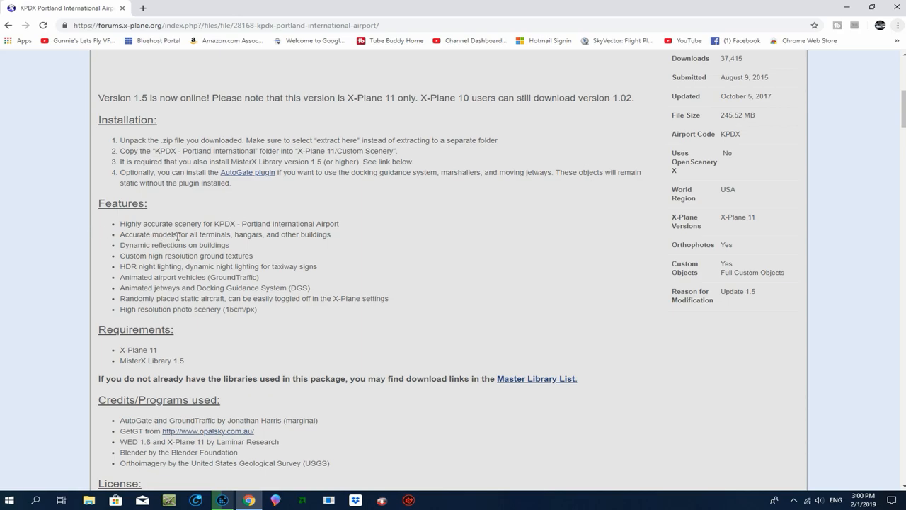
{"action": "scroll", "scroll_direction": "down", "scroll_amount": 3}
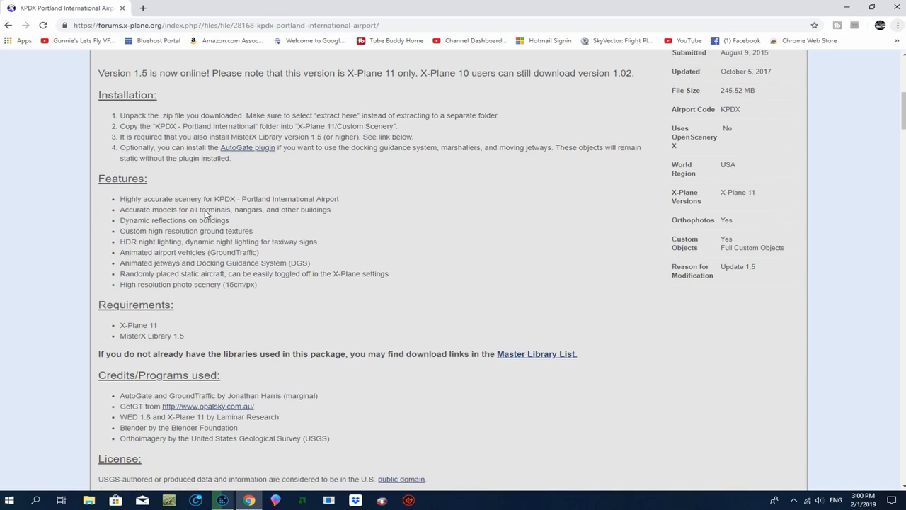
{"action": "scroll", "scroll_direction": "down", "scroll_amount": 3}
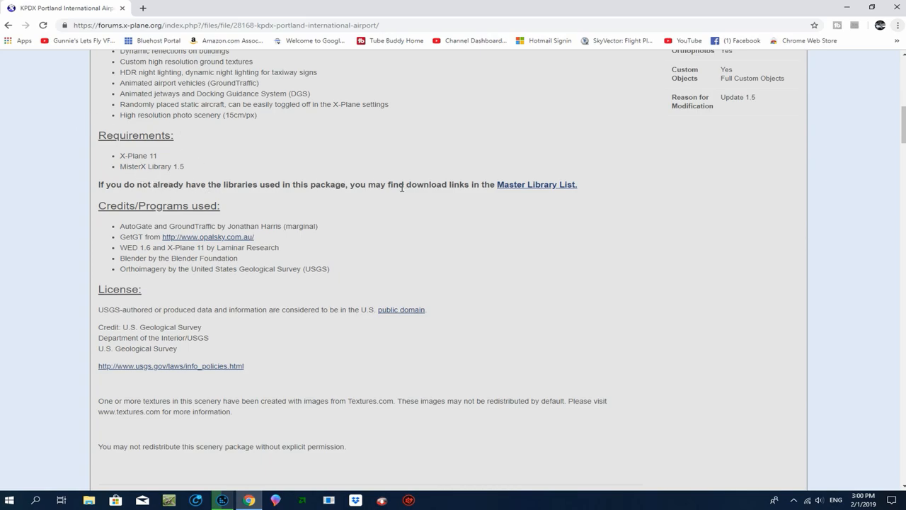
{"action": "mouse_move", "coordinate": [537, 184]}
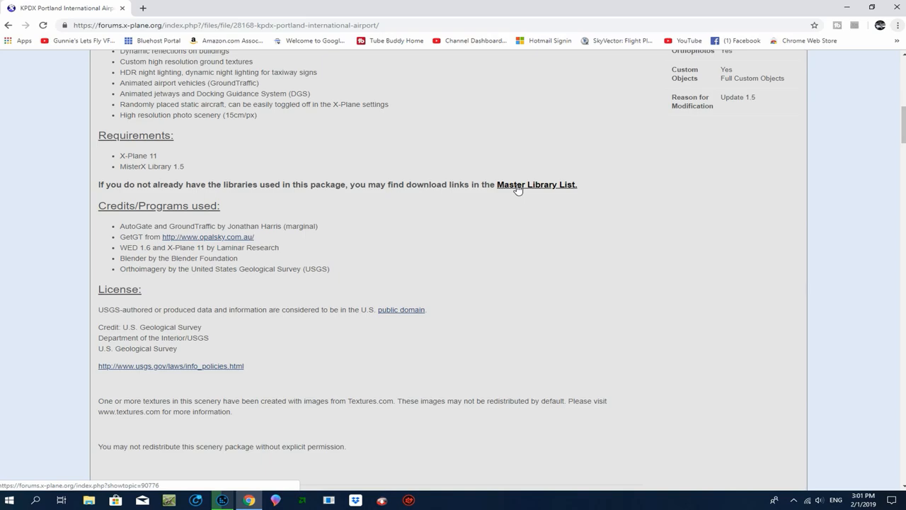
{"action": "mouse_move", "coordinate": [407, 199]}
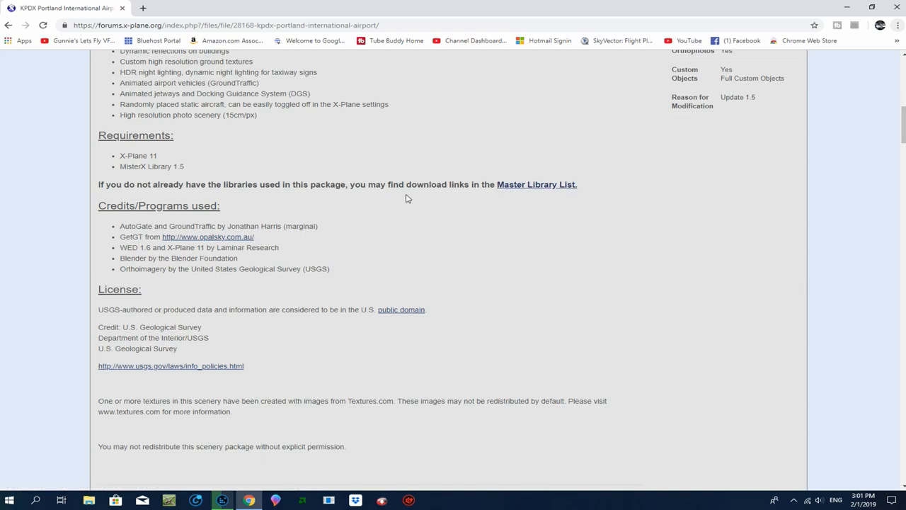
{"action": "scroll", "scroll_direction": "down", "scroll_amount": 3}
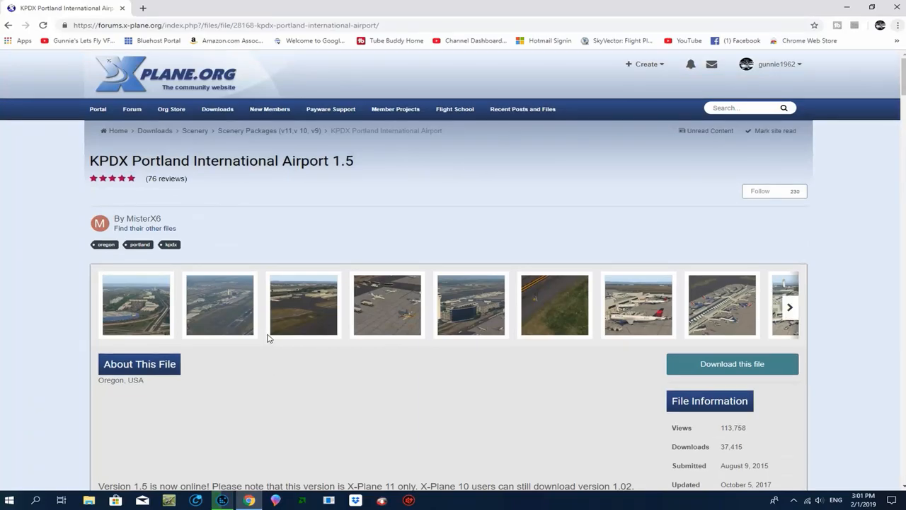
Download KPDX_Portland_International_1.5_XP11.zip from the page's file list to the desktop.
{"action": "scroll", "scroll_direction": "down", "scroll_amount": 3}
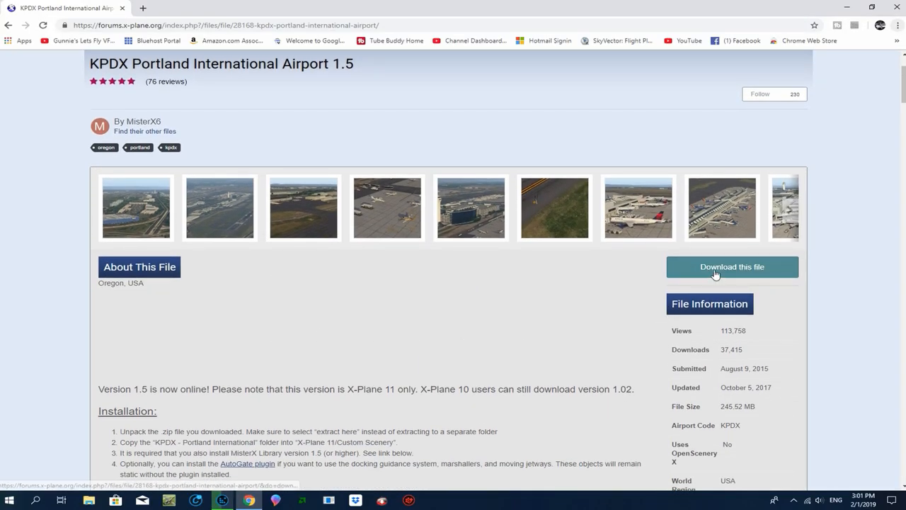
{"action": "left_click", "coordinate": [732, 266]}
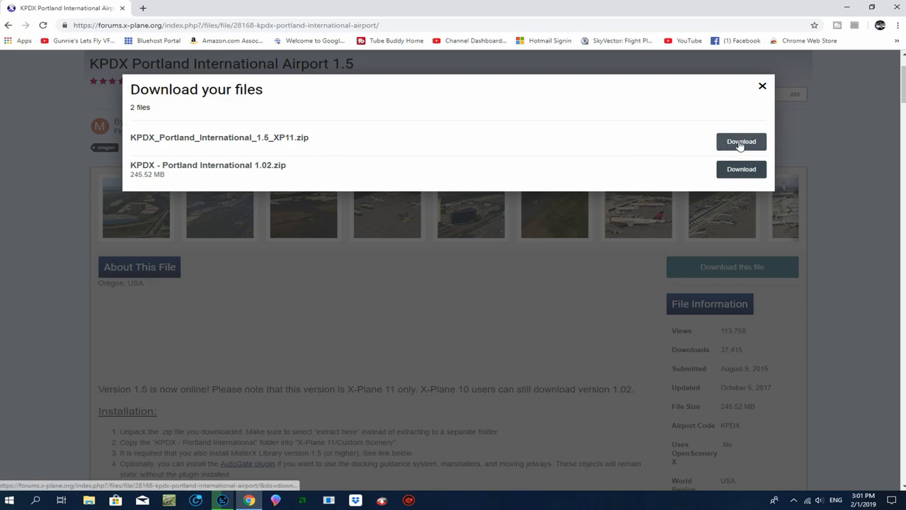
{"action": "left_click", "coordinate": [741, 142]}
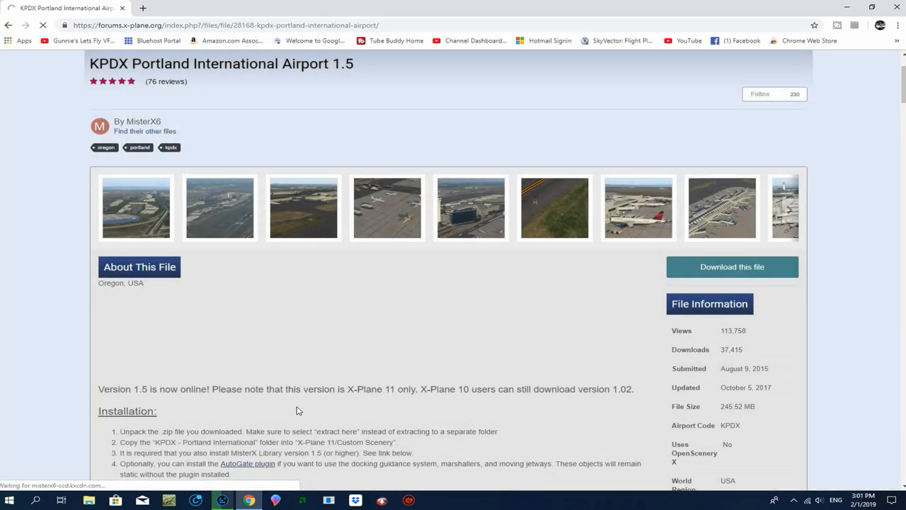
{"action": "left_click", "coordinate": [733, 267]}
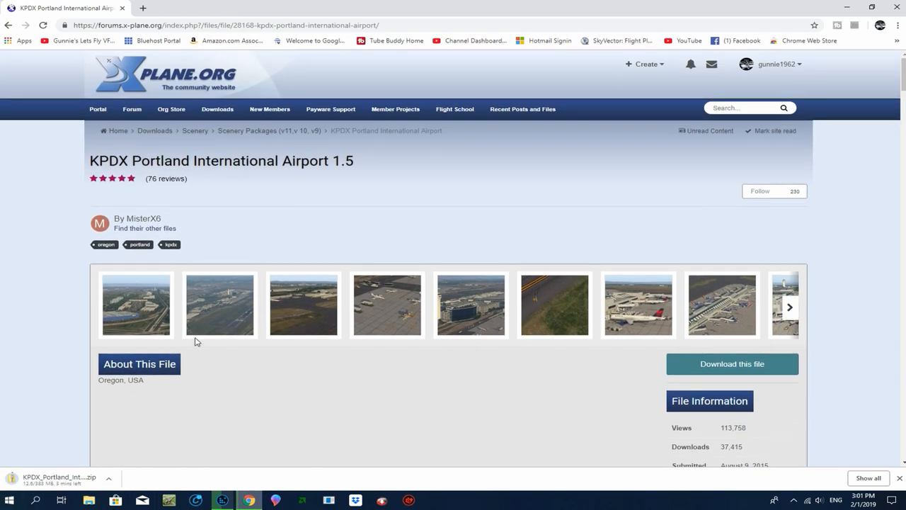
{"action": "scroll", "scroll_direction": "down", "scroll_amount": 3}
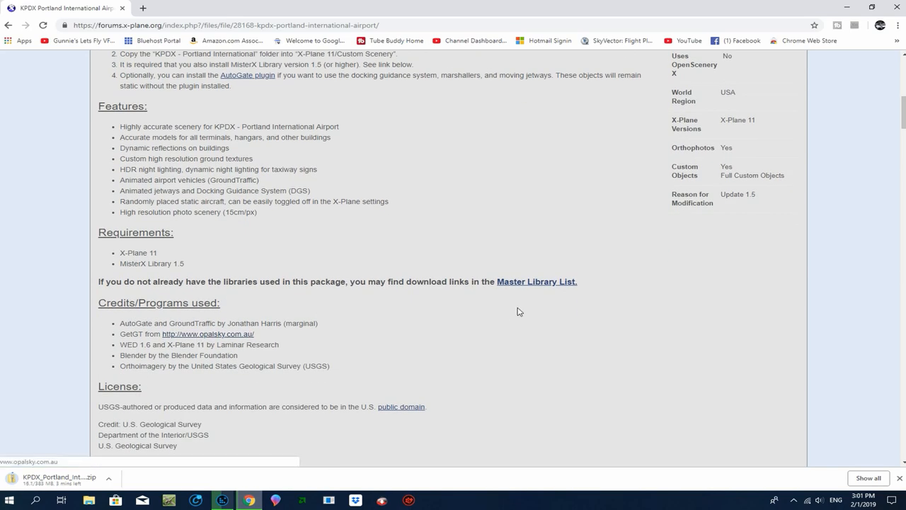
{"action": "left_click", "coordinate": [536, 281]}
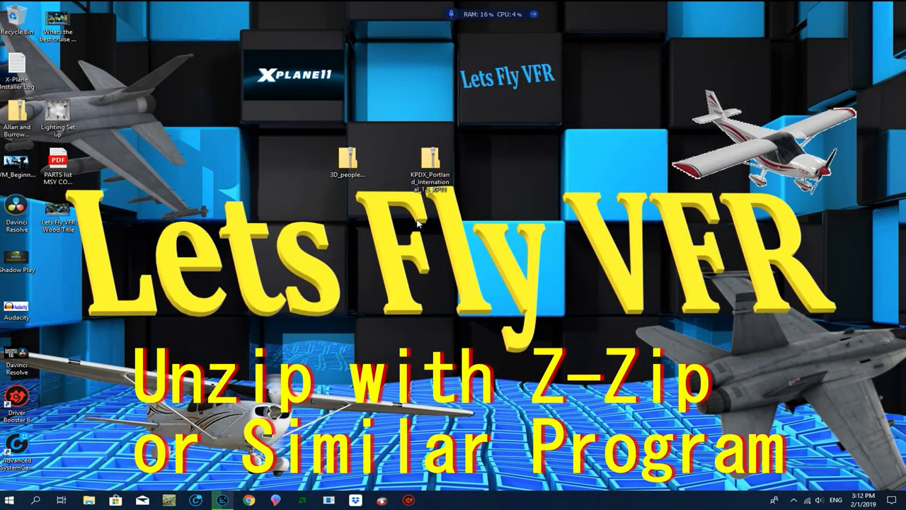
Extract the KPDX and 3D_people_library archives to the desktop and copy both folders.
{"action": "right_click", "coordinate": [430, 170]}
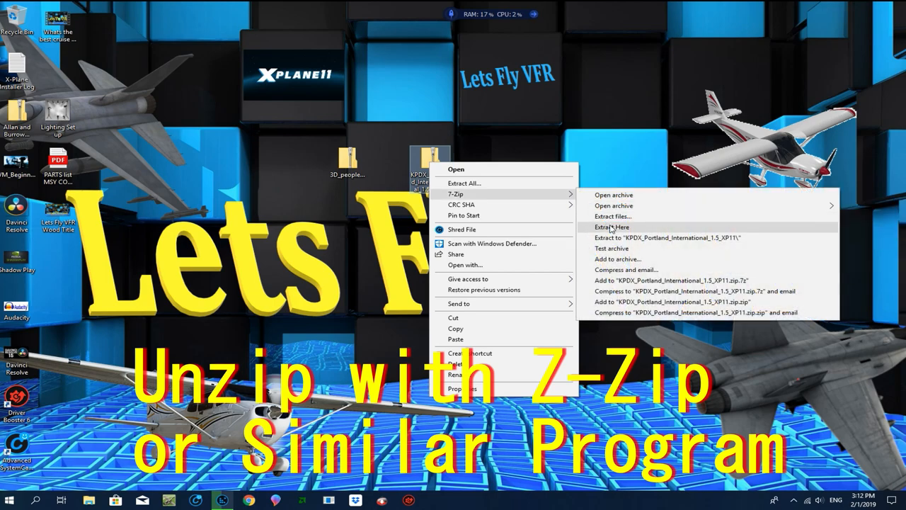
{"action": "left_click", "coordinate": [611, 227]}
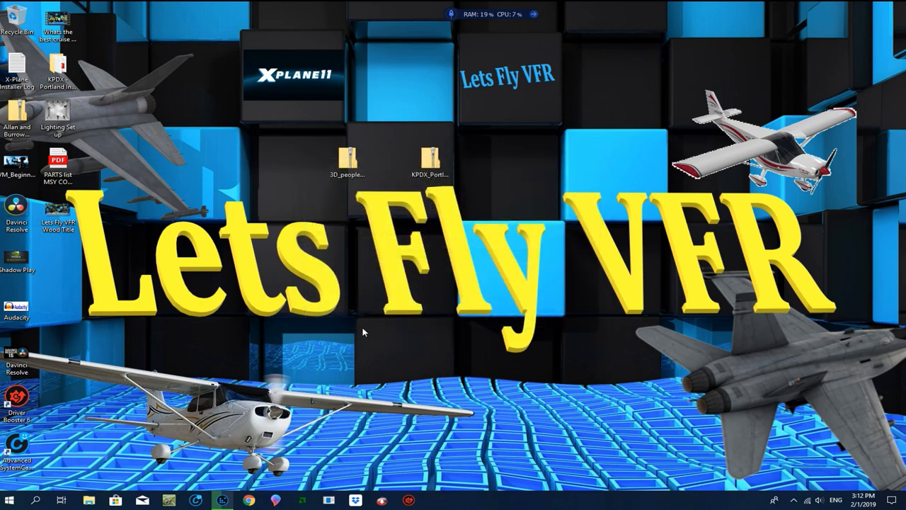
{"action": "mouse_move", "coordinate": [395, 340]}
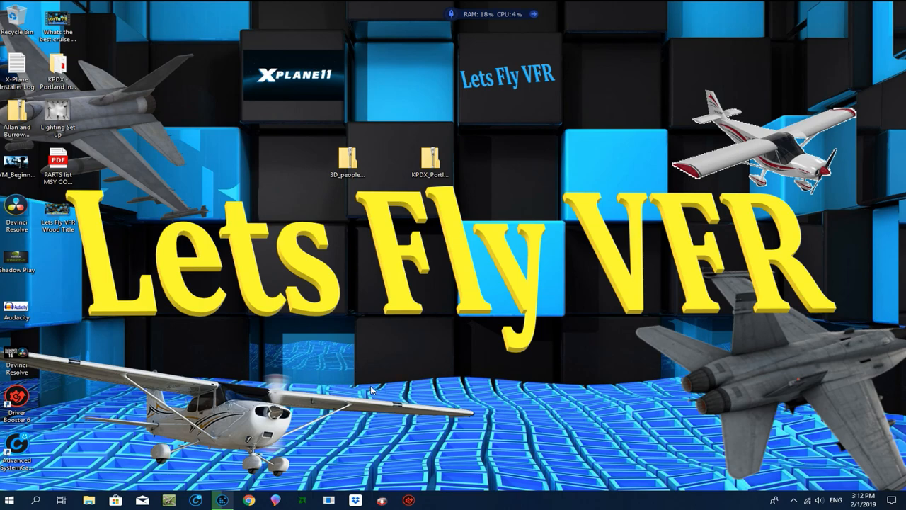
{"action": "mouse_move", "coordinate": [337, 210]}
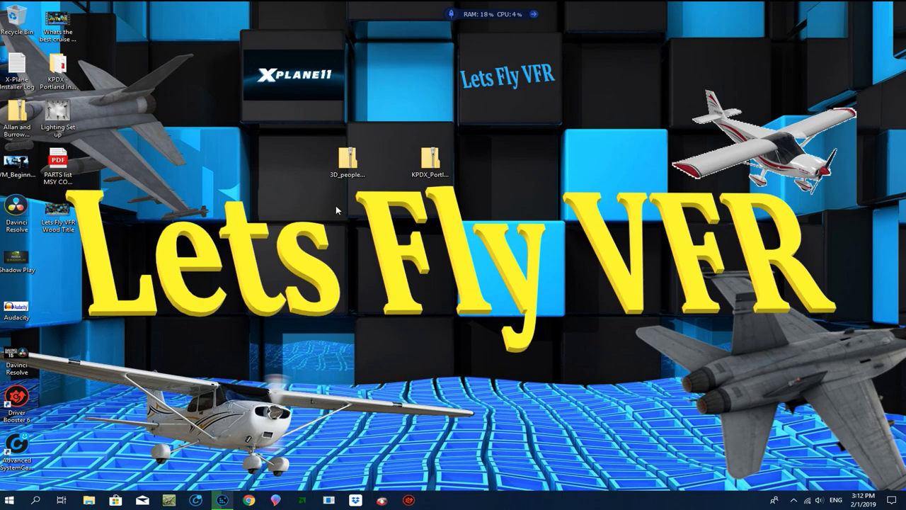
{"action": "right_click", "coordinate": [347, 156]}
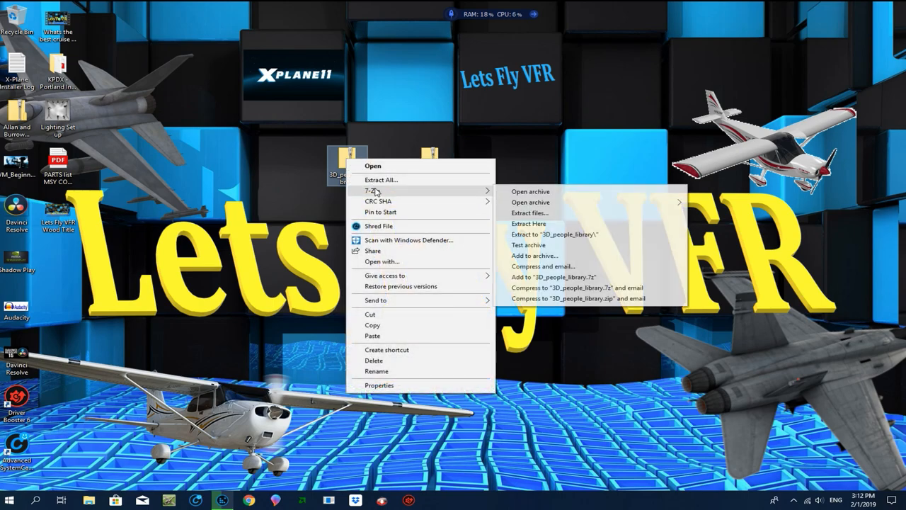
{"action": "mouse_move", "coordinate": [535, 219]}
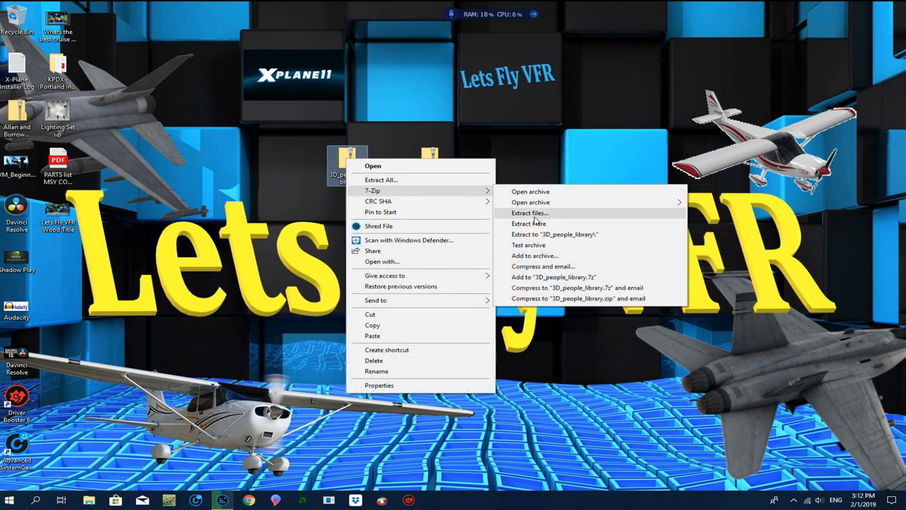
{"action": "left_click", "coordinate": [529, 213]}
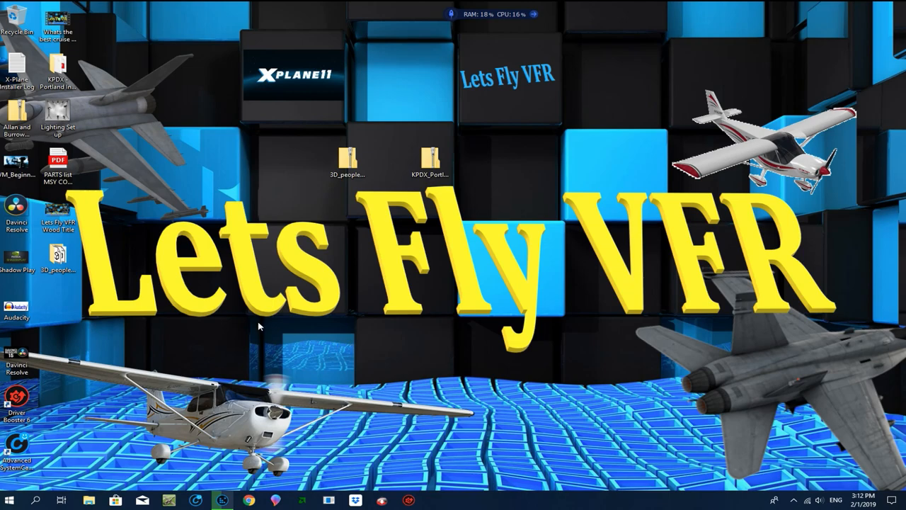
{"action": "mouse_move", "coordinate": [58, 253]}
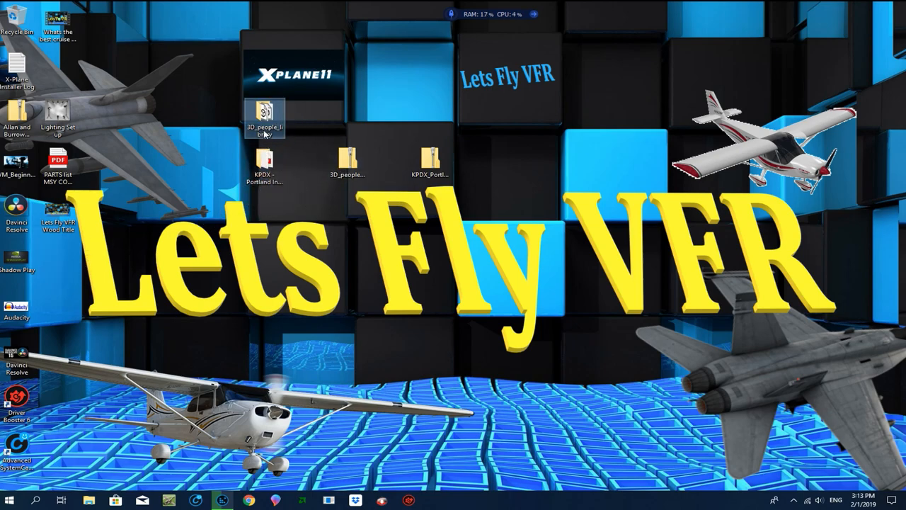
{"action": "mouse_move", "coordinate": [266, 167]}
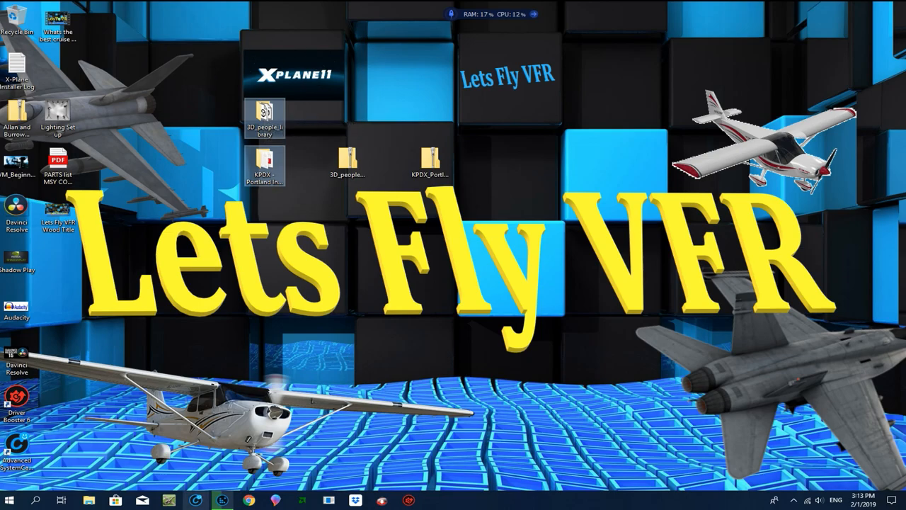
{"action": "left_click", "coordinate": [88, 500]}
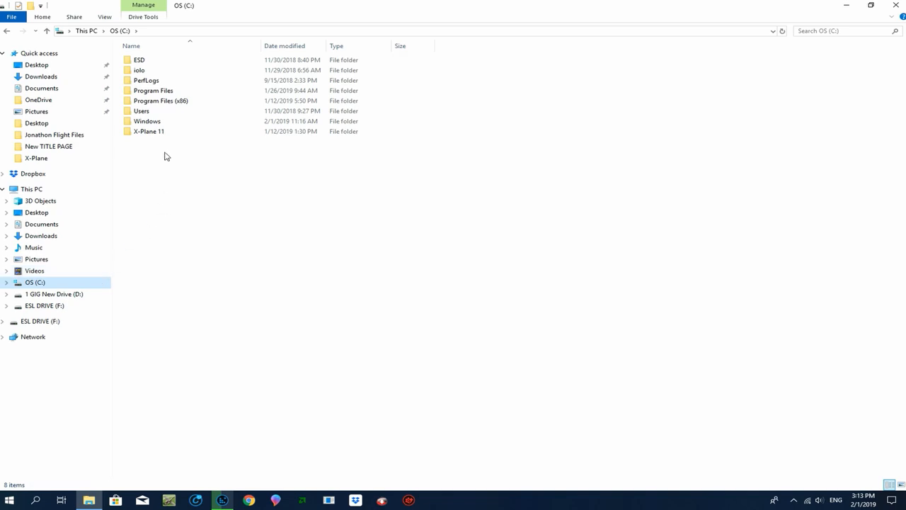
Paste the two copied scenery folders into C:\X-Plane 11\Custom Scenery.
{"action": "double_click", "coordinate": [148, 131]}
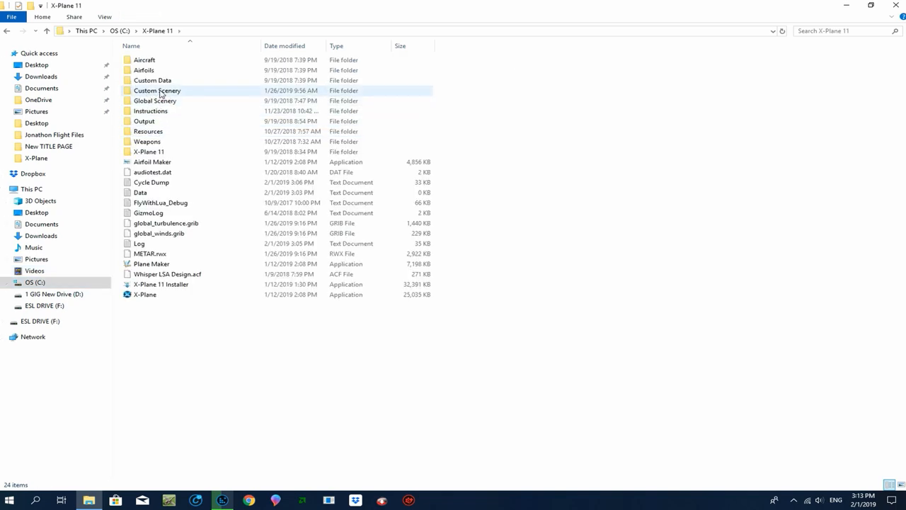
{"action": "double_click", "coordinate": [156, 90]}
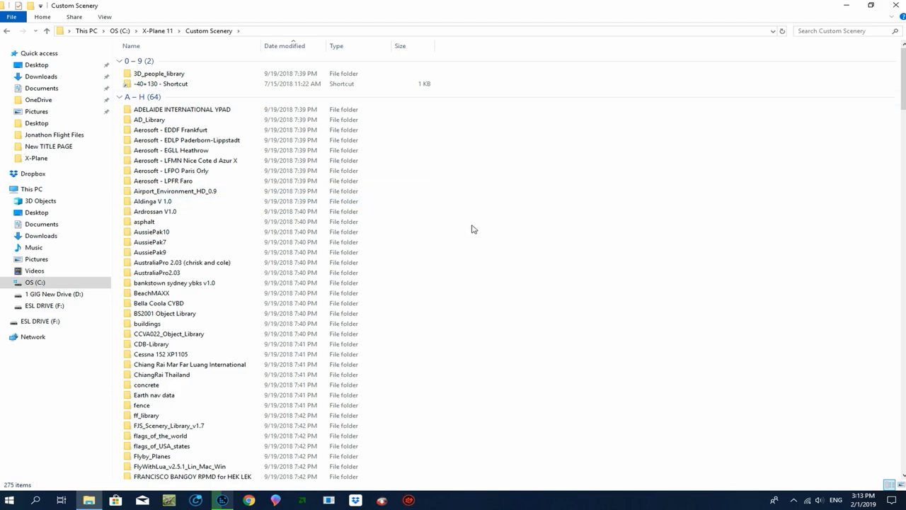
{"action": "right_click", "coordinate": [473, 230]}
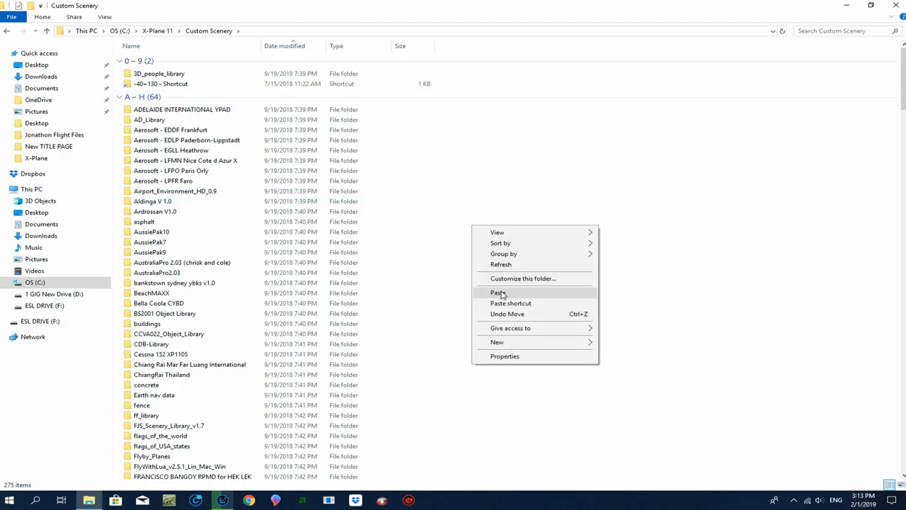
{"action": "left_click", "coordinate": [497, 292]}
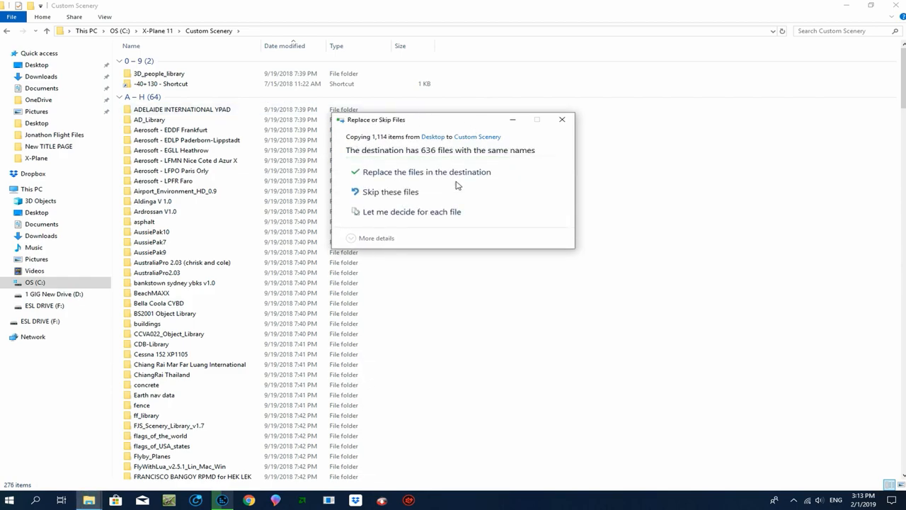
{"action": "mouse_move", "coordinate": [453, 172]}
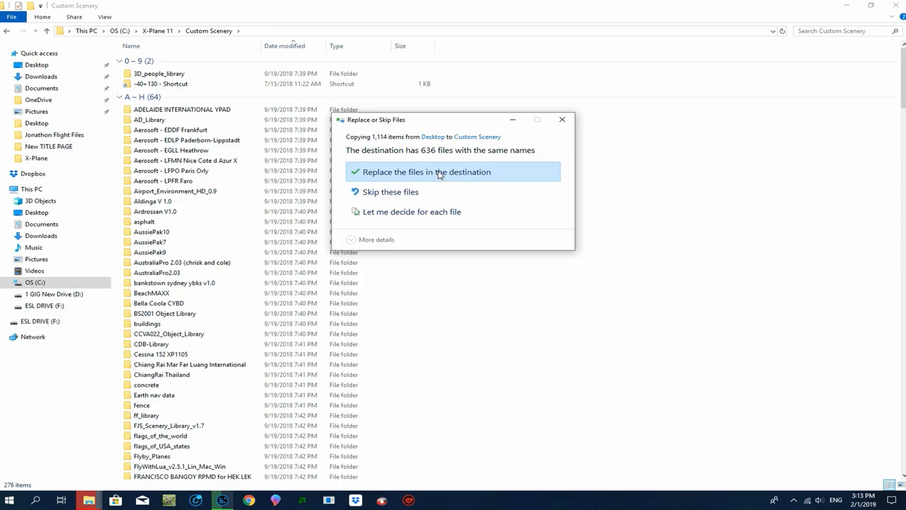
Replace the duplicate files and confirm the KPDX - Portland International folder is present.
{"action": "left_click", "coordinate": [427, 172]}
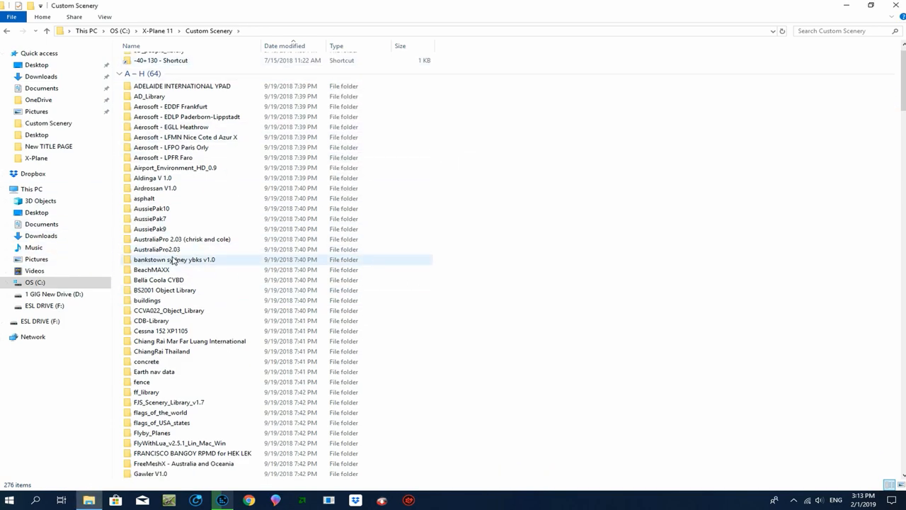
{"action": "scroll", "scroll_direction": "down", "scroll_amount": 3}
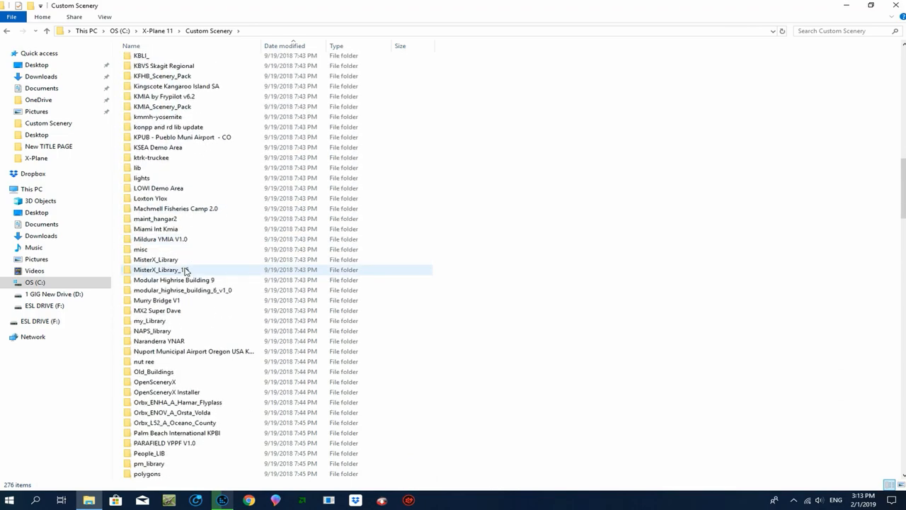
{"action": "scroll", "scroll_direction": "down", "scroll_amount": 3}
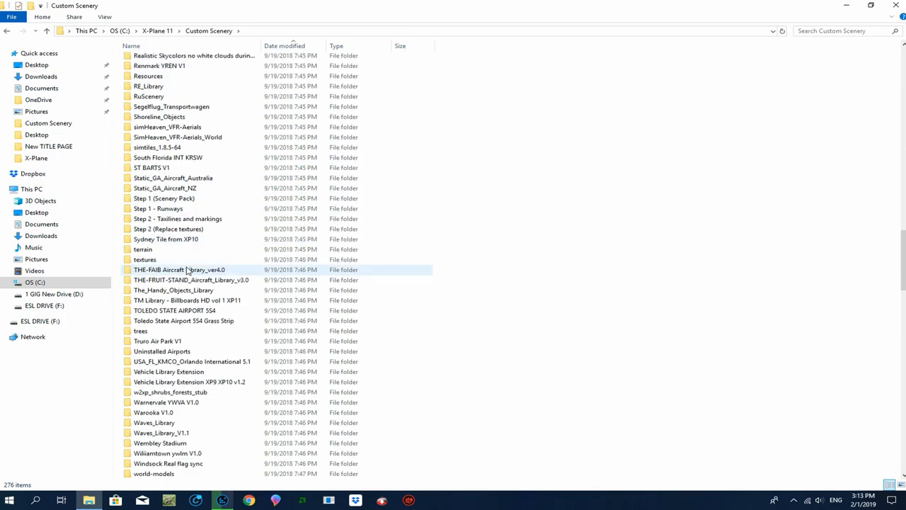
{"action": "scroll", "scroll_direction": "down", "scroll_amount": 3}
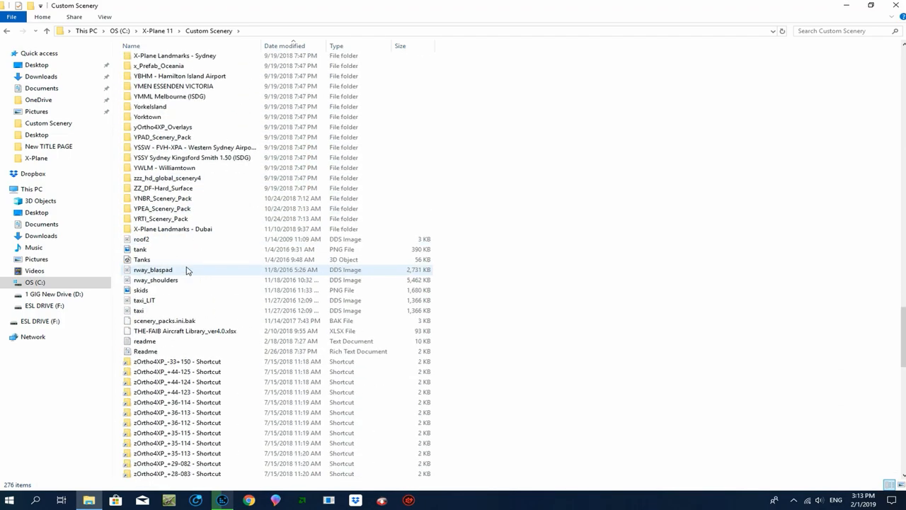
{"action": "scroll", "scroll_direction": "down", "scroll_amount": 3}
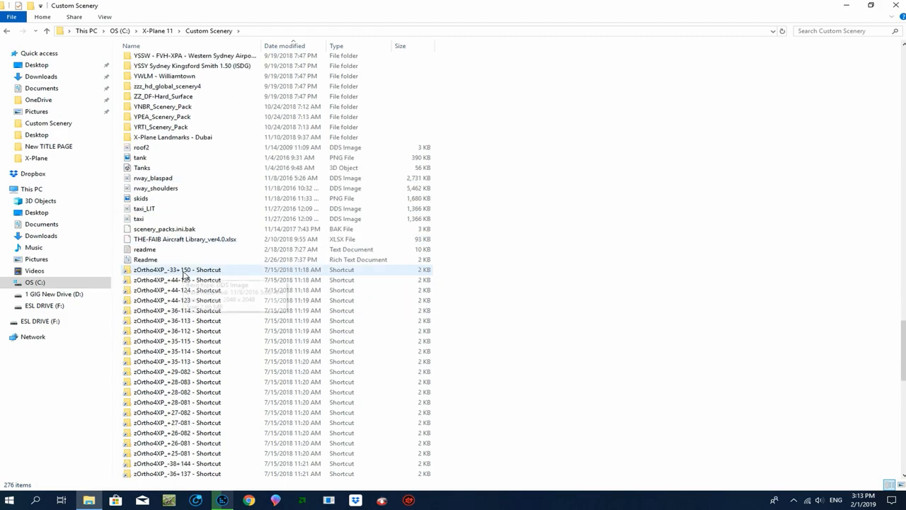
{"action": "scroll", "scroll_direction": "down", "scroll_amount": 3}
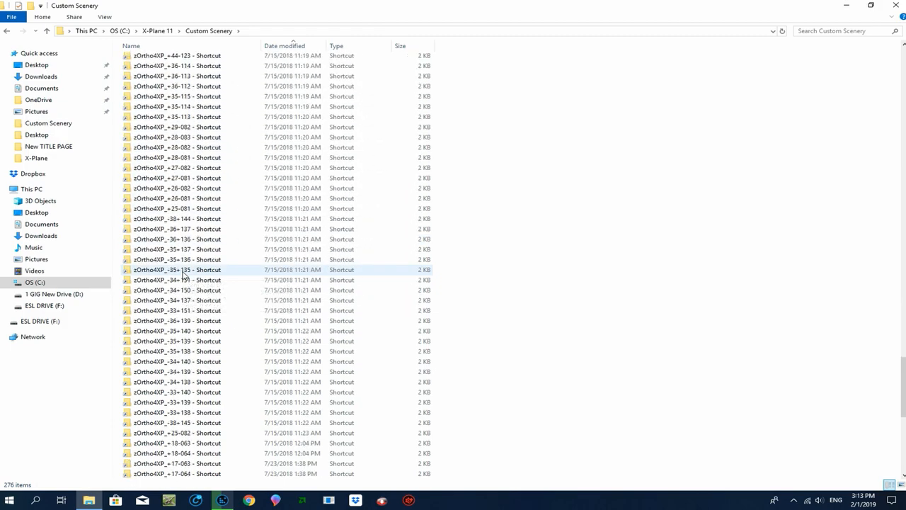
{"action": "scroll", "scroll_direction": "down", "scroll_amount": 3}
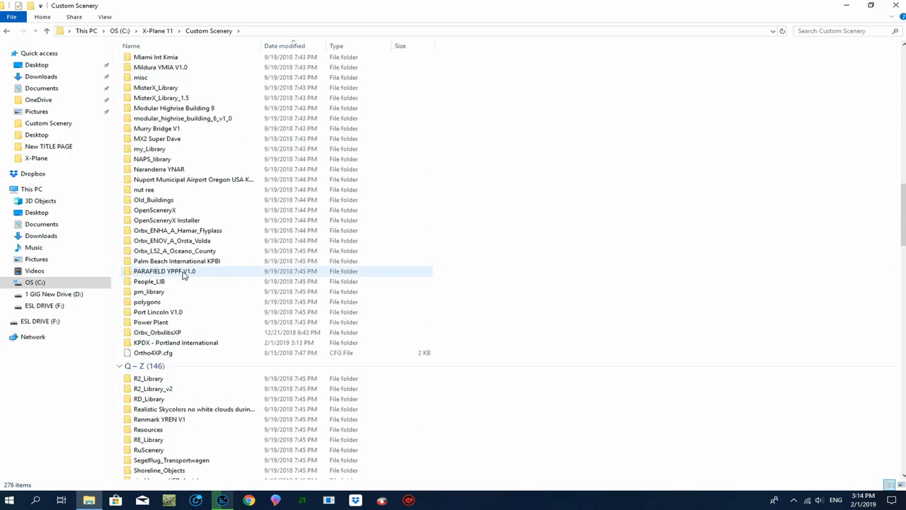
{"action": "scroll", "scroll_direction": "up", "scroll_amount": 3}
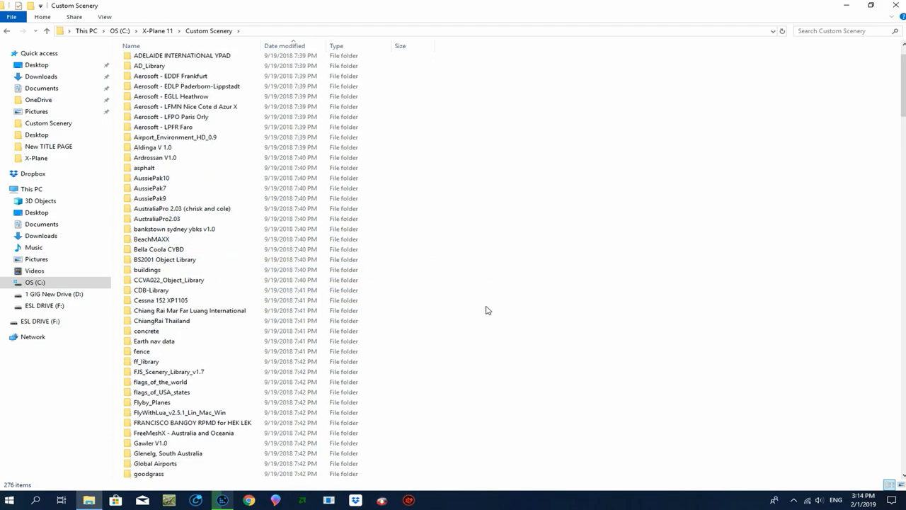
{"action": "scroll", "scroll_direction": "down", "scroll_amount": 3}
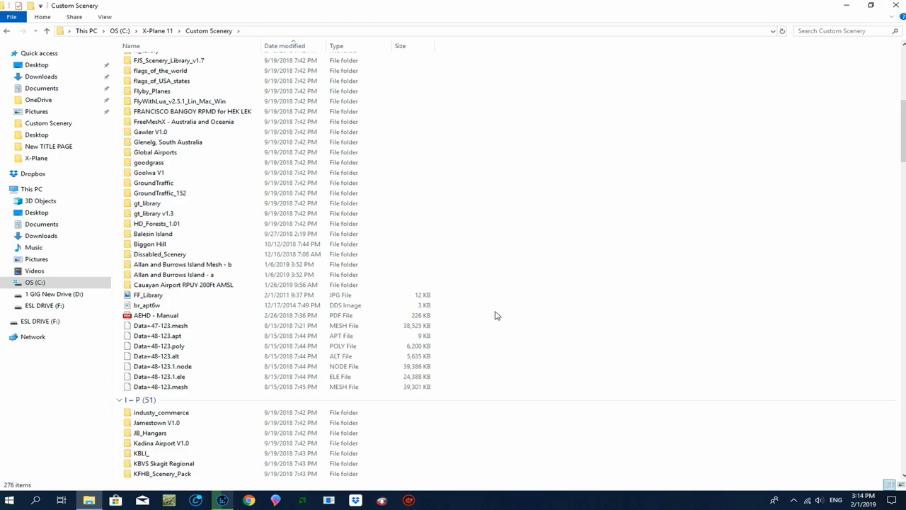
{"action": "scroll", "scroll_direction": "down", "scroll_amount": 3}
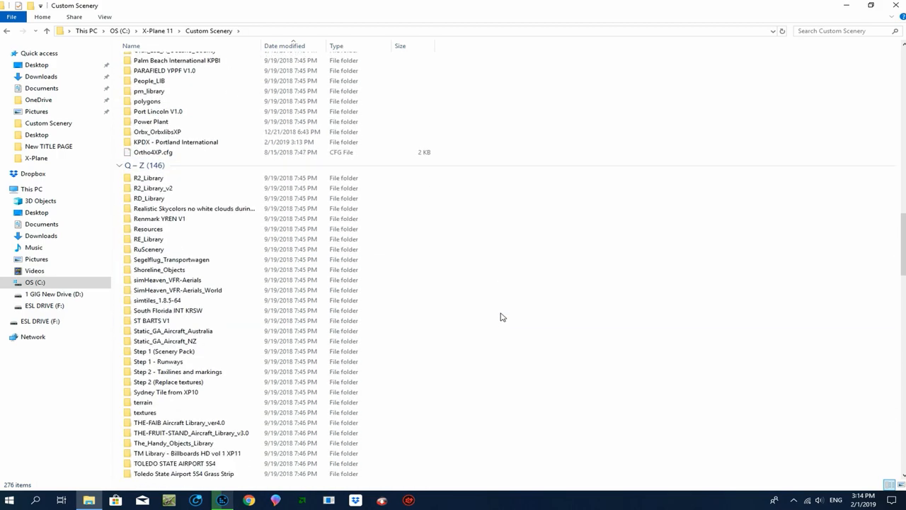
{"action": "scroll", "scroll_direction": "down", "scroll_amount": 3}
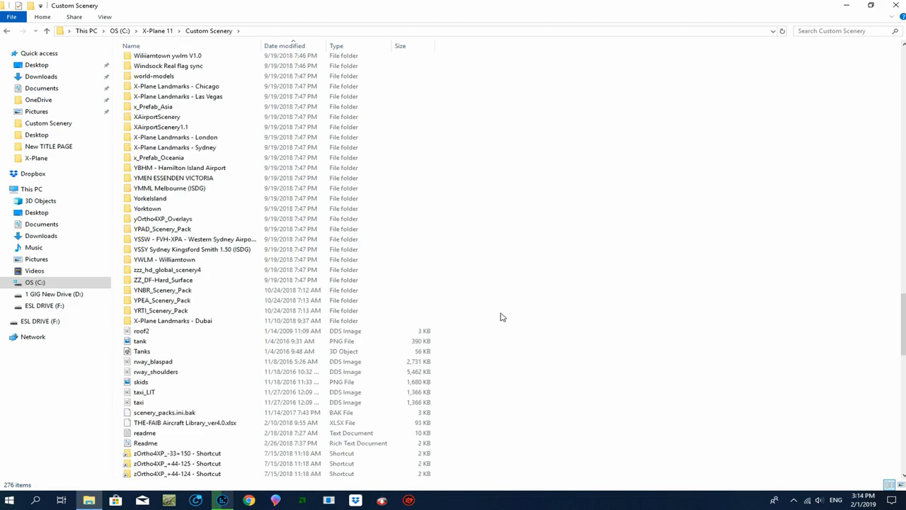
Find scenery_packs past the scenery_packs.ini.bak backup and open it in Notepad.
{"action": "left_click", "coordinate": [165, 413]}
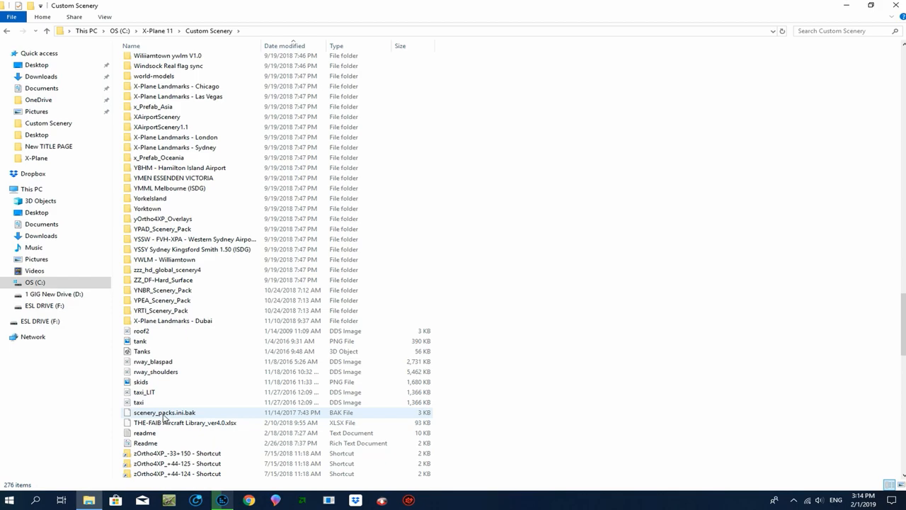
{"action": "left_click", "coordinate": [185, 422]}
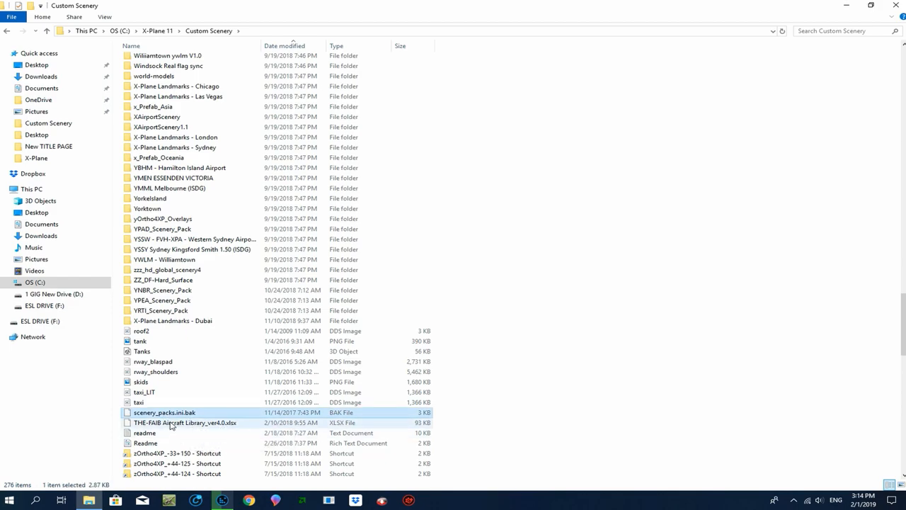
{"action": "scroll", "scroll_direction": "down", "scroll_amount": 3}
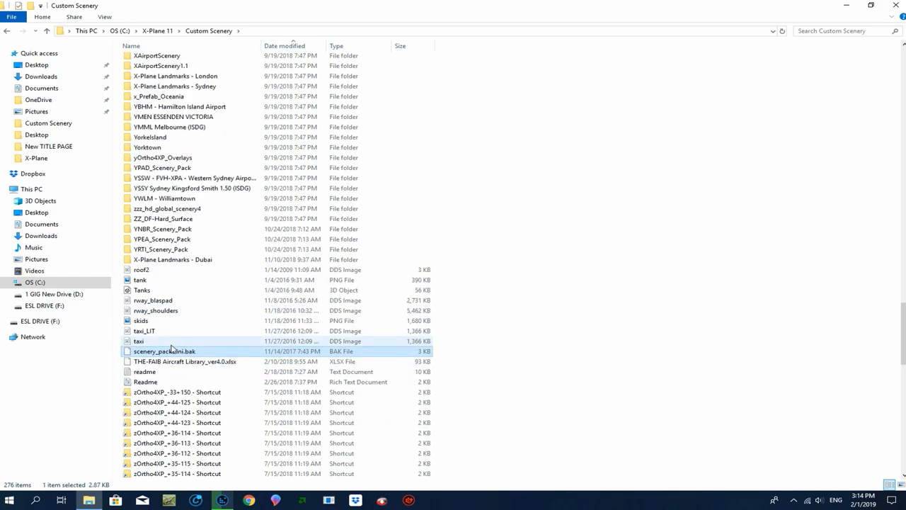
{"action": "scroll", "scroll_direction": "down", "scroll_amount": 3}
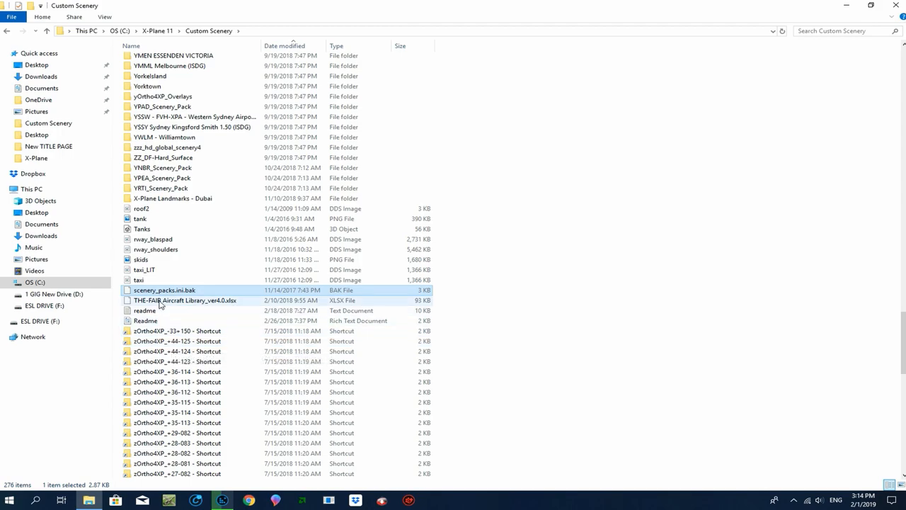
{"action": "scroll", "scroll_direction": "down", "scroll_amount": 3}
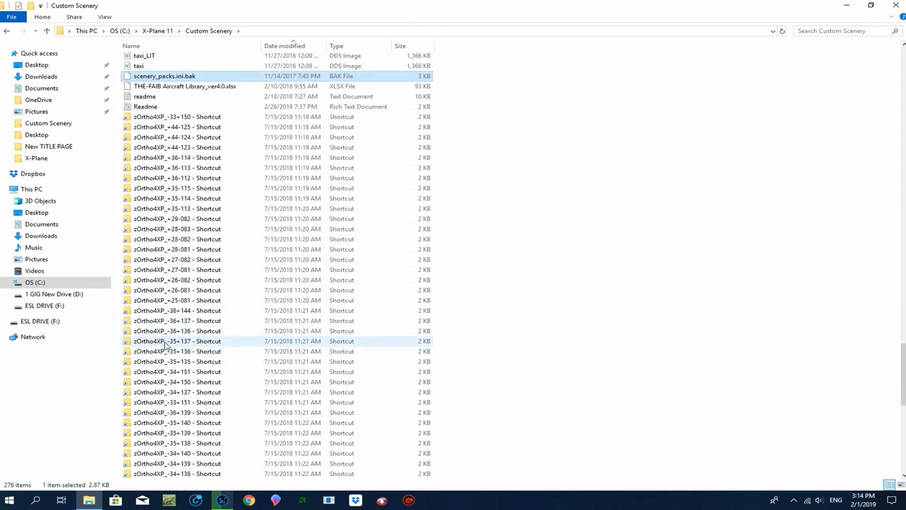
{"action": "scroll", "scroll_direction": "down", "scroll_amount": 3}
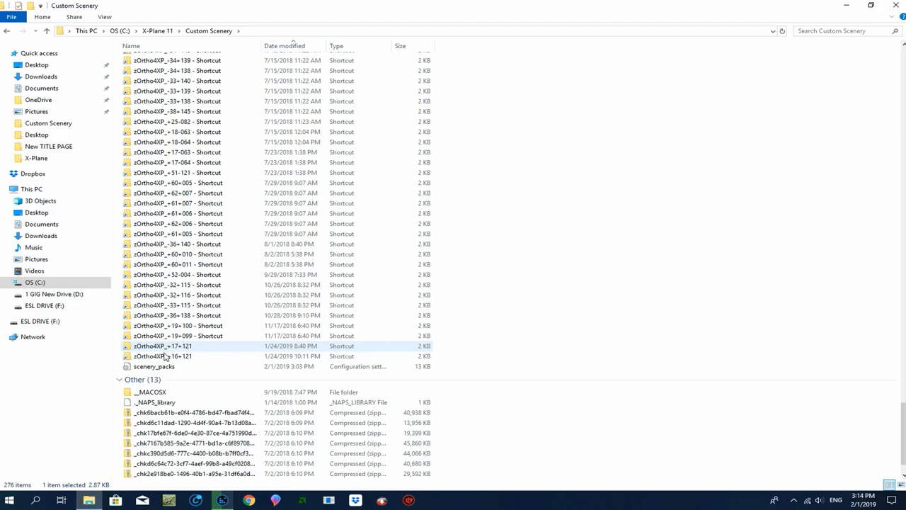
{"action": "left_click", "coordinate": [154, 366]}
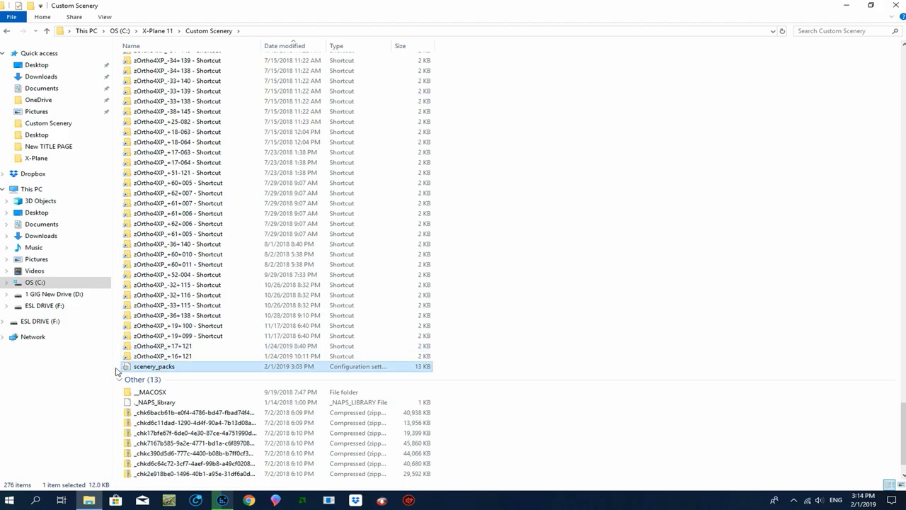
{"action": "double_click", "coordinate": [153, 366]}
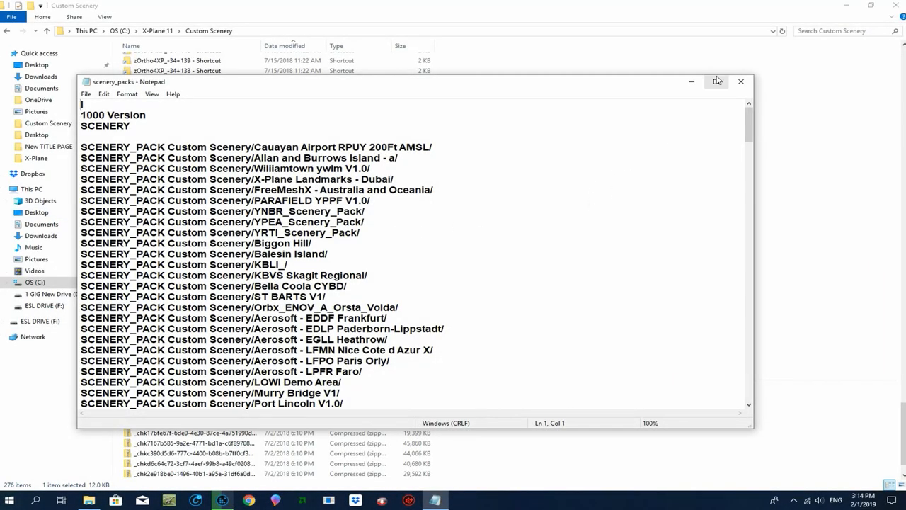
{"action": "left_click", "coordinate": [716, 81]}
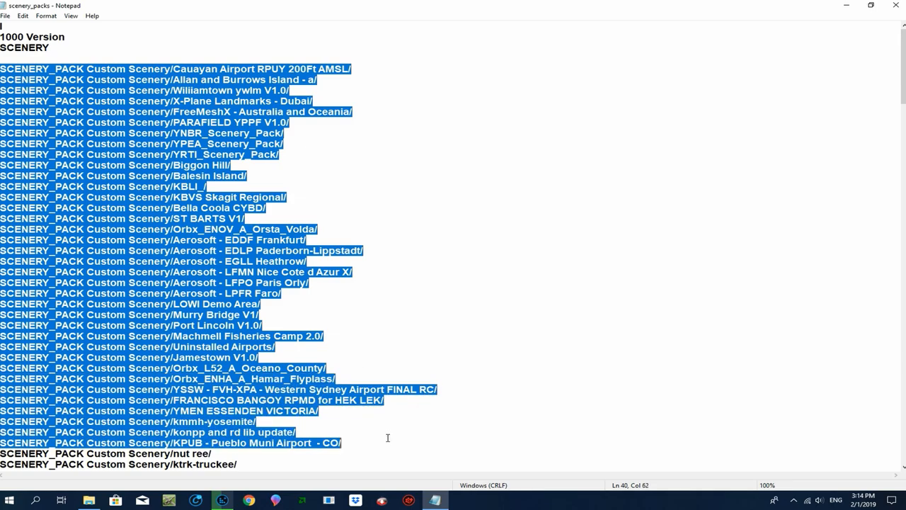
{"action": "scroll", "scroll_direction": "down", "scroll_amount": 3}
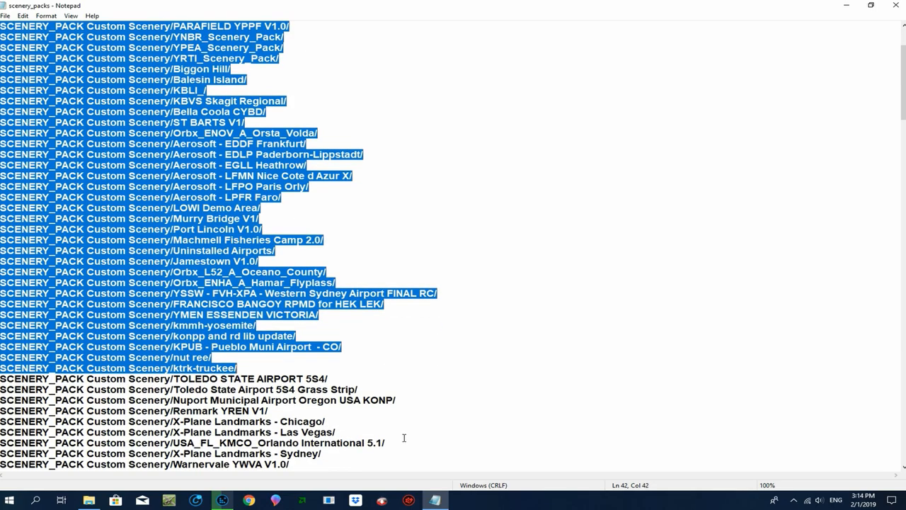
{"action": "scroll", "scroll_direction": "down", "scroll_amount": 3}
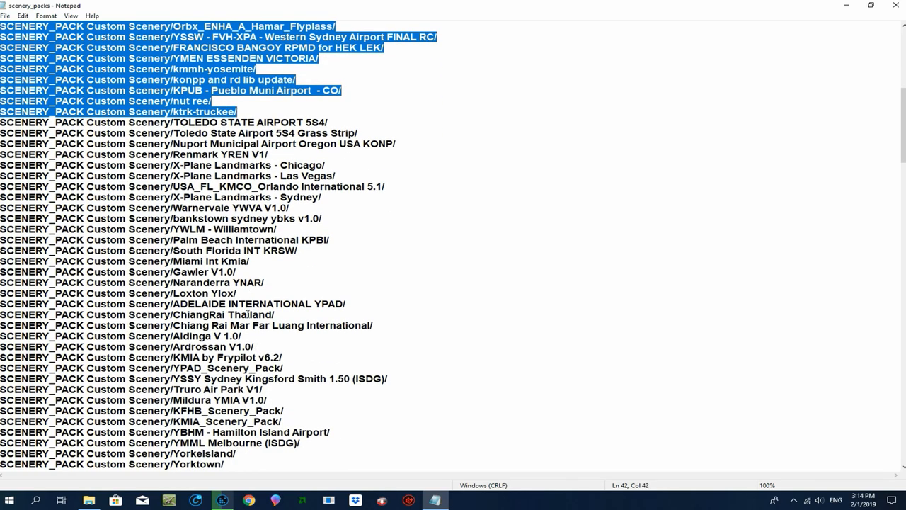
{"action": "scroll", "scroll_direction": "down", "scroll_amount": 3}
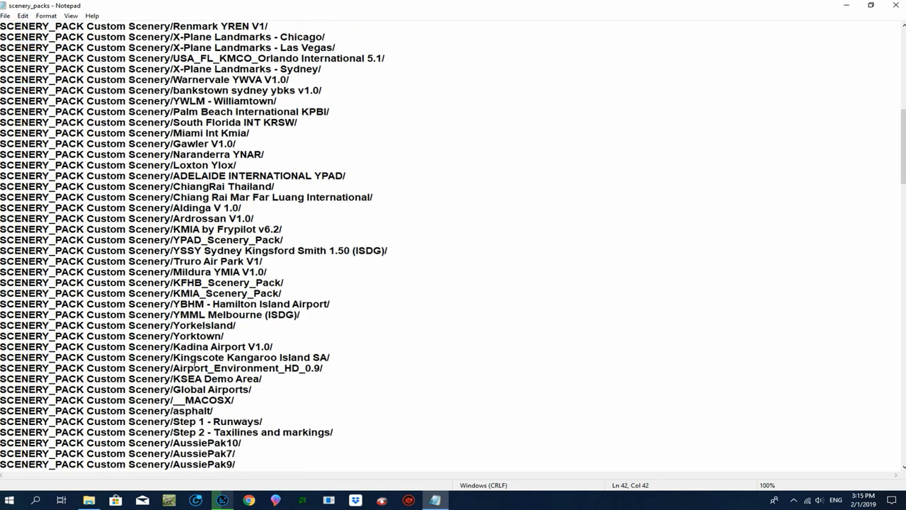
{"action": "mouse_move", "coordinate": [268, 381]}
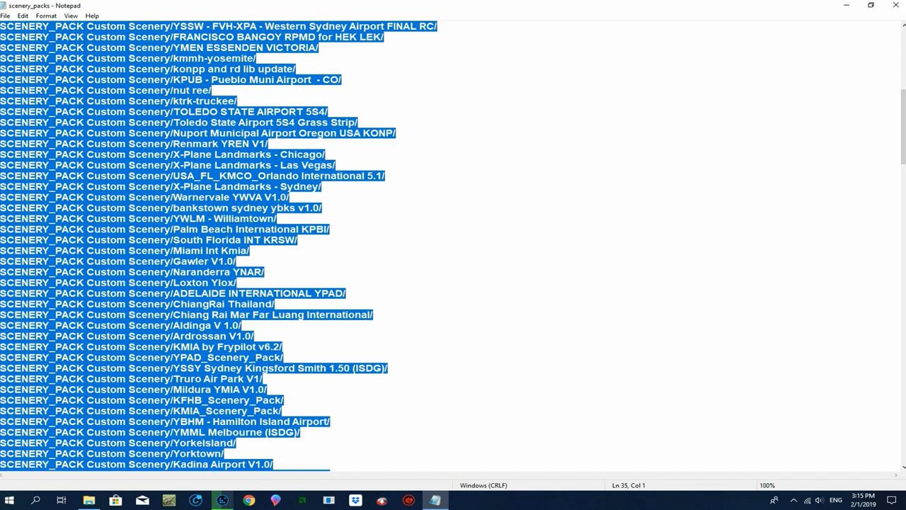
{"action": "scroll", "scroll_direction": "down", "scroll_amount": 3}
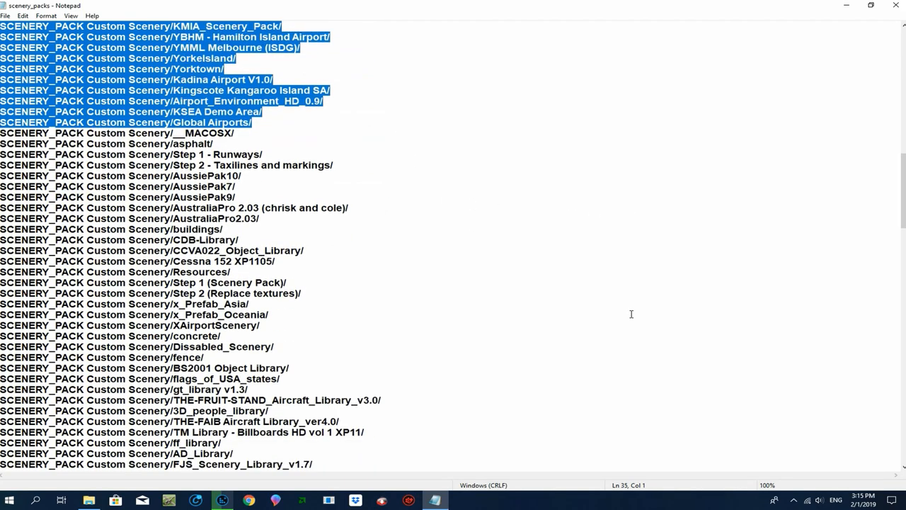
{"action": "scroll", "scroll_direction": "down", "scroll_amount": 3}
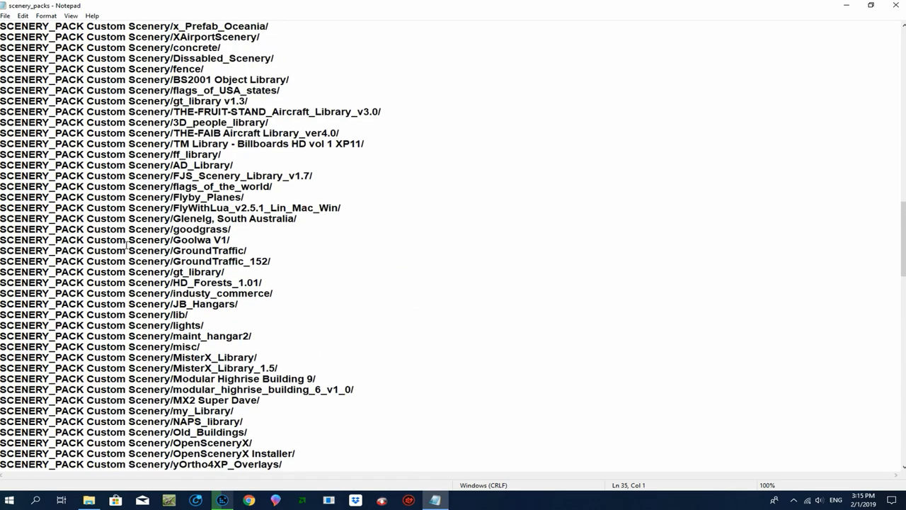
{"action": "scroll", "scroll_direction": "up", "scroll_amount": 3}
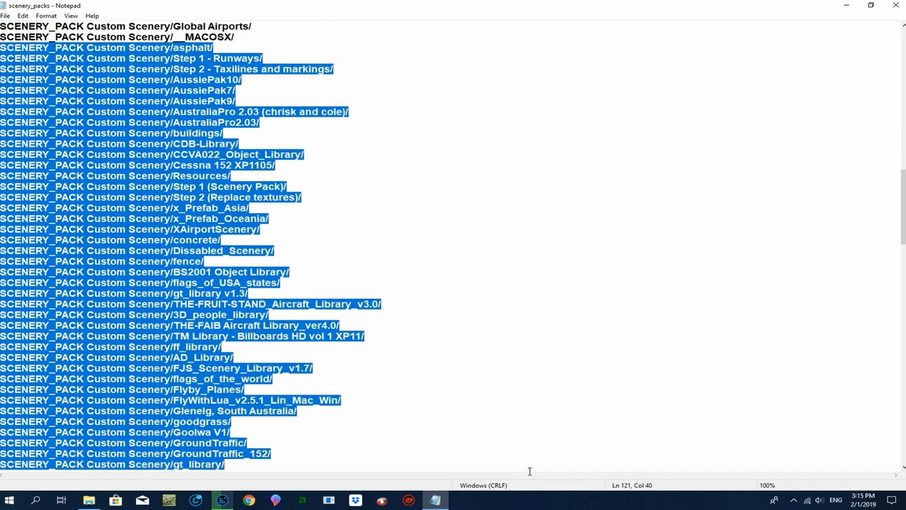
{"action": "scroll", "scroll_direction": "down", "scroll_amount": 3}
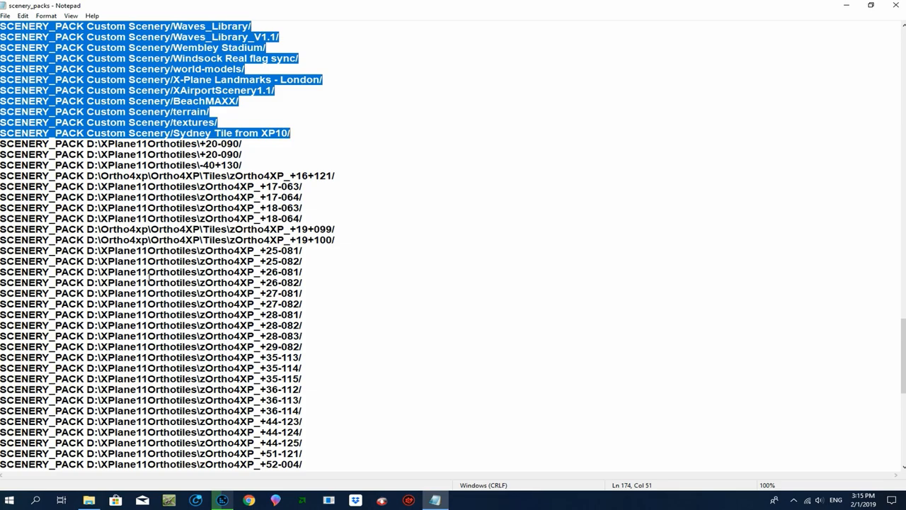
{"action": "scroll", "scroll_direction": "down", "scroll_amount": 3}
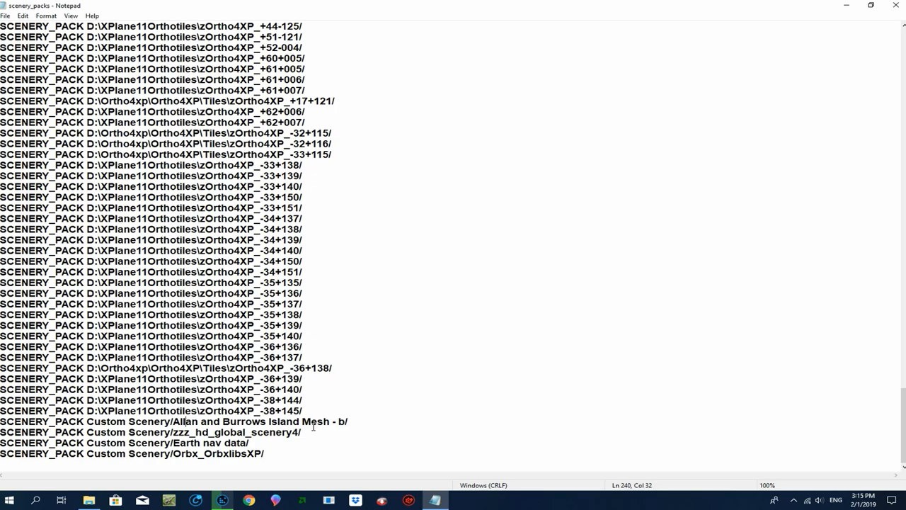
{"action": "left_click_drag", "start_coordinate": [247, 422], "coordinate": [336, 421]}
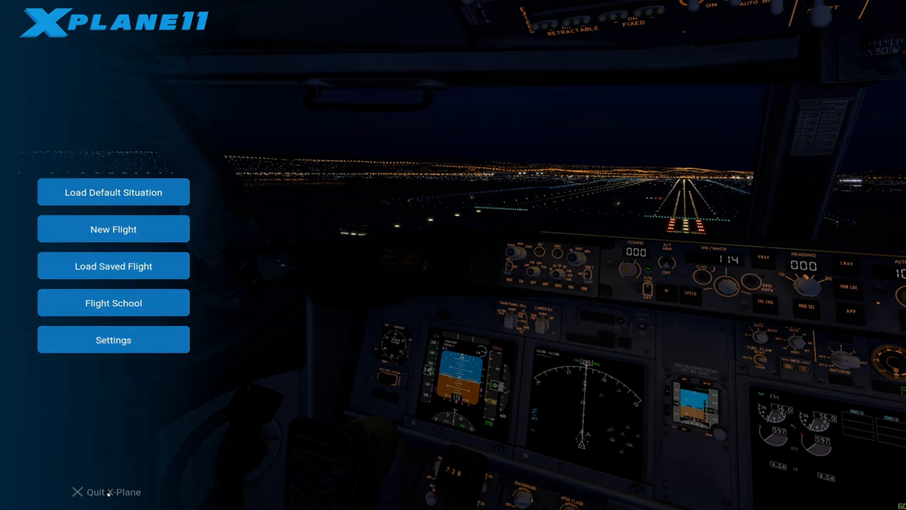
{"action": "mouse_move", "coordinate": [101, 478]}
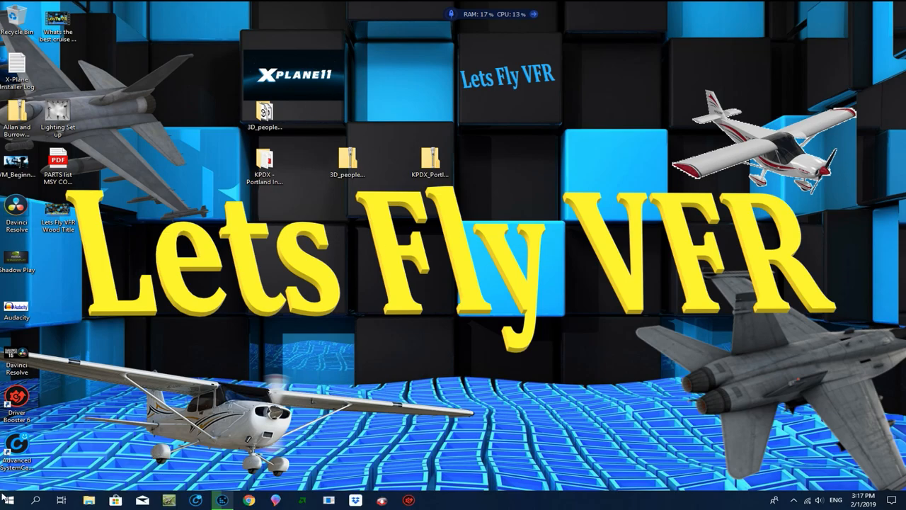
Reopen File Explorer and enter the X-Plane 11 Custom Scenery folder.
{"action": "left_click", "coordinate": [88, 500]}
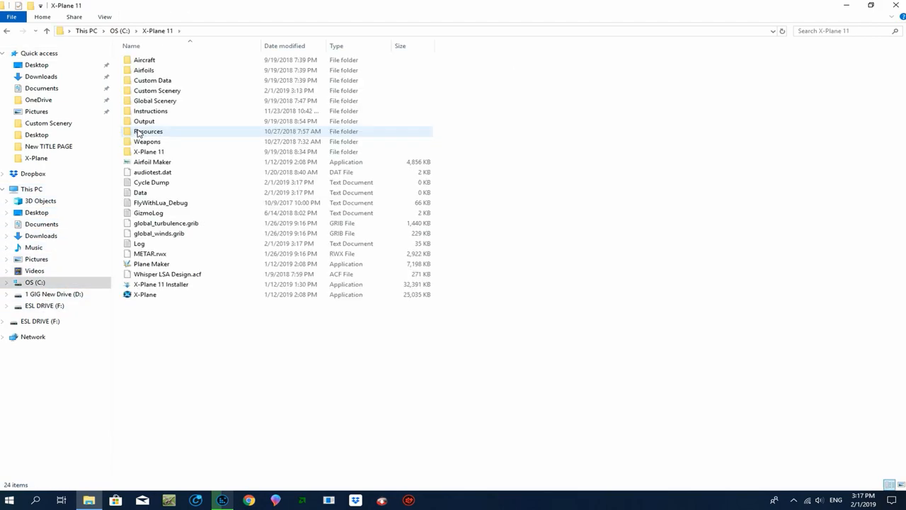
{"action": "left_click", "coordinate": [156, 91]}
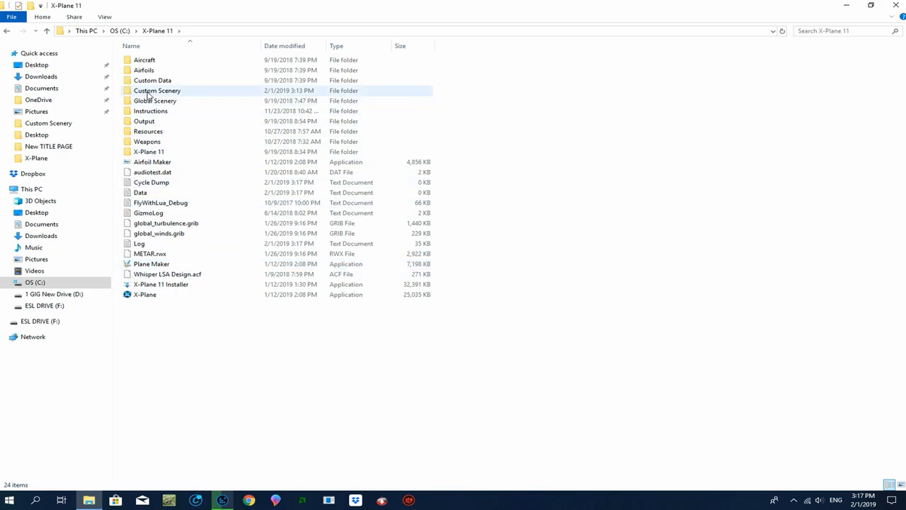
{"action": "left_click", "coordinate": [157, 90]}
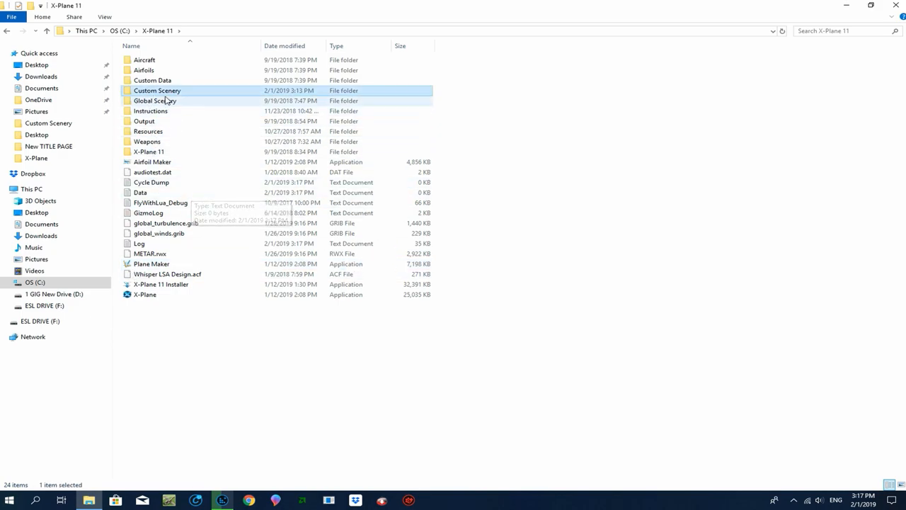
{"action": "double_click", "coordinate": [156, 90]}
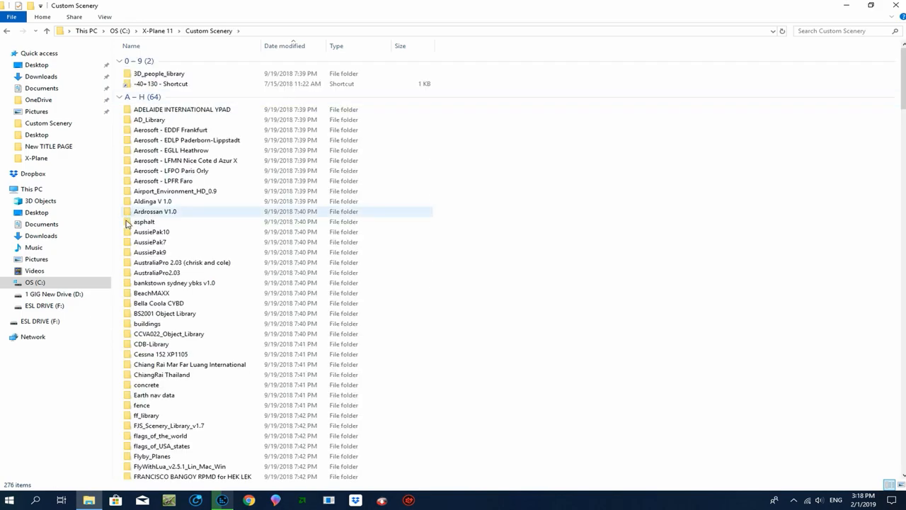
Scroll to the end of Custom Scenery and select scenery_packs.
{"action": "scroll", "scroll_direction": "down", "scroll_amount": 3}
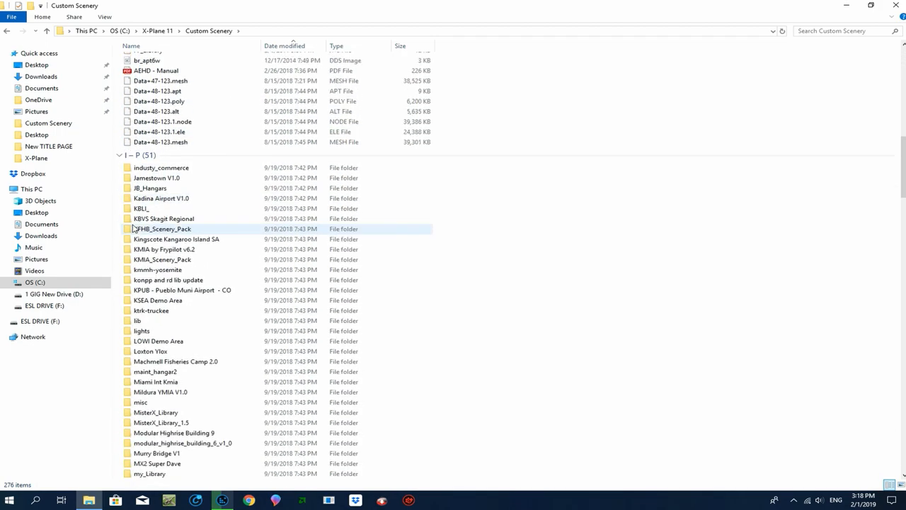
{"action": "scroll", "scroll_direction": "down", "scroll_amount": 3}
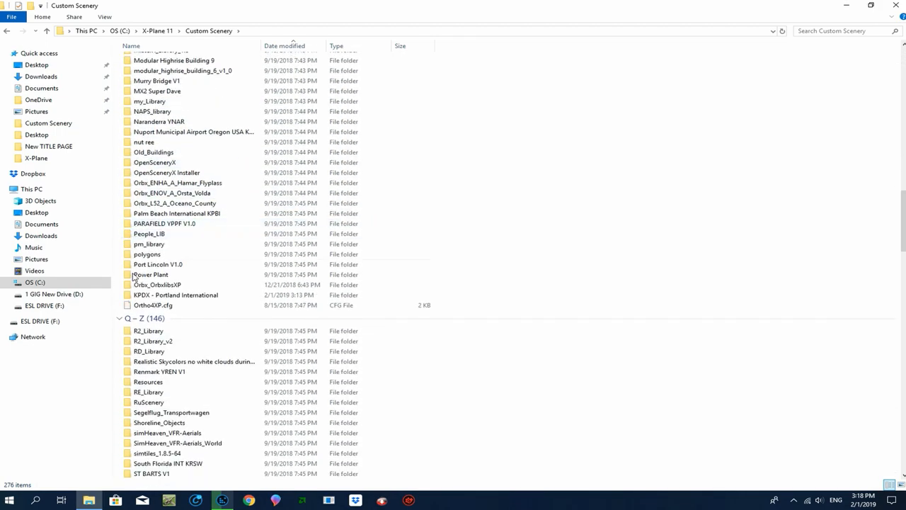
{"action": "scroll", "scroll_direction": "down", "scroll_amount": 3}
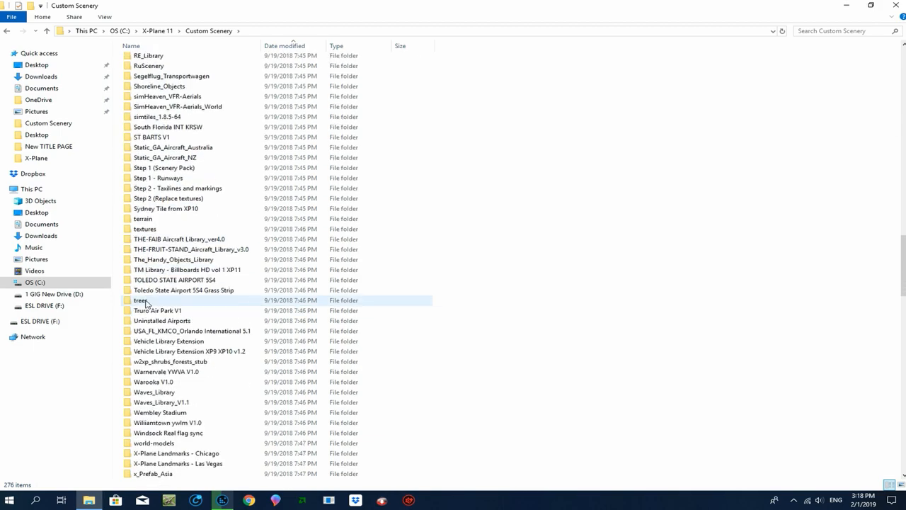
{"action": "scroll", "scroll_direction": "down", "scroll_amount": 3}
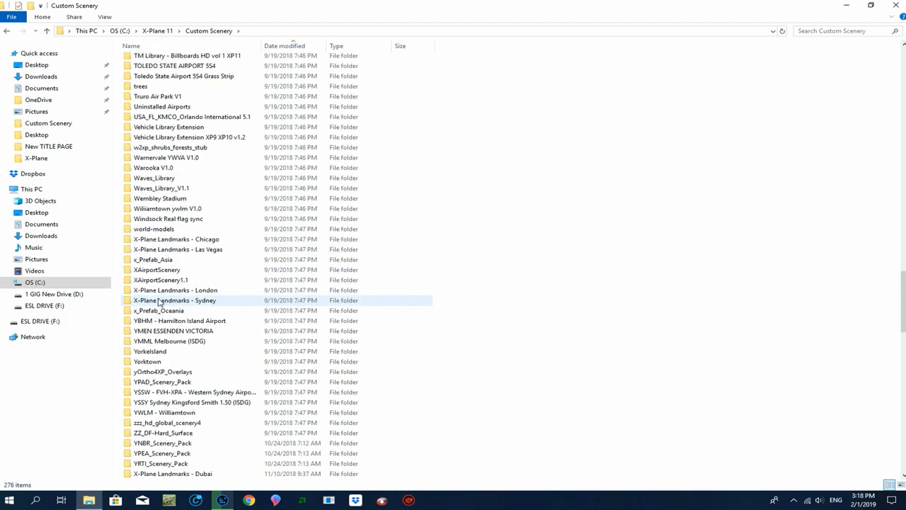
{"action": "scroll", "scroll_direction": "down", "scroll_amount": 3}
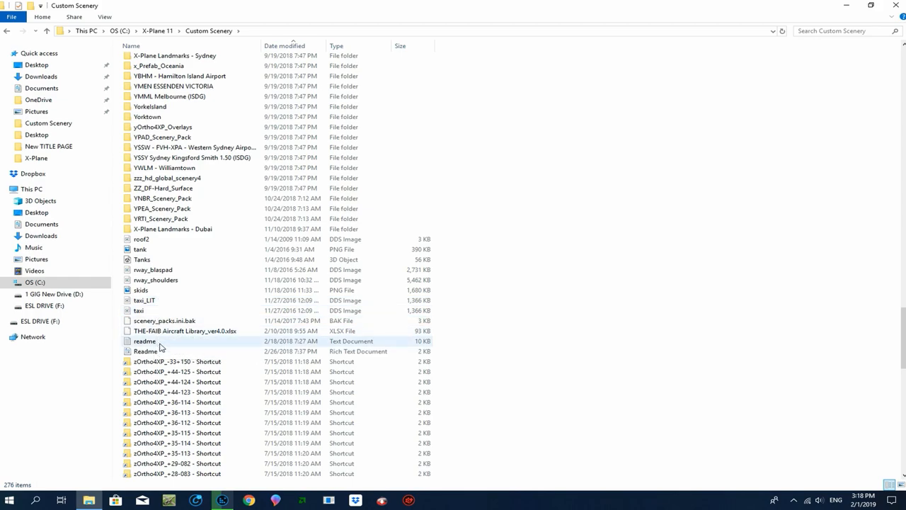
{"action": "scroll", "scroll_direction": "down", "scroll_amount": 3}
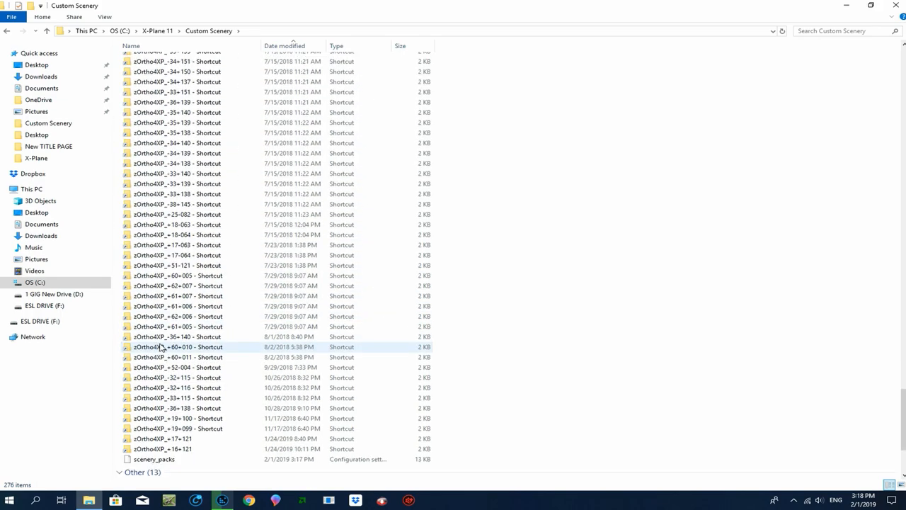
{"action": "scroll", "scroll_direction": "down", "scroll_amount": 3}
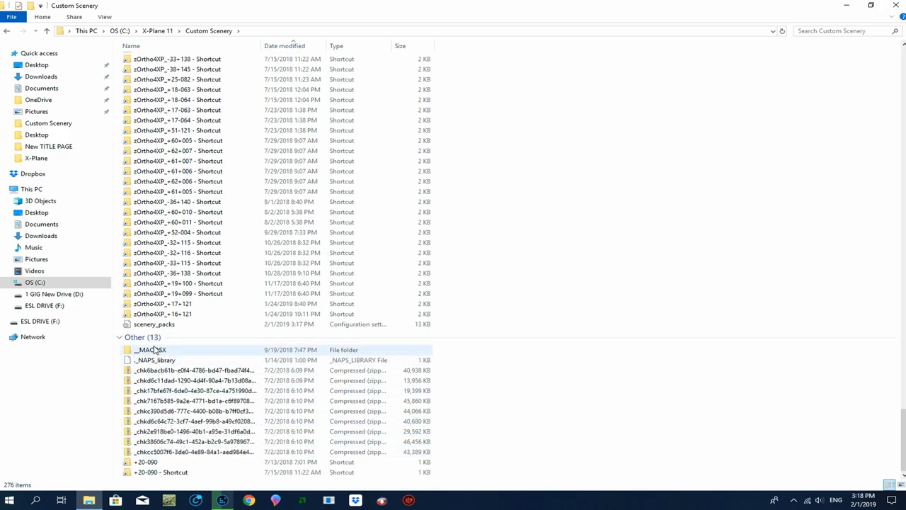
{"action": "left_click", "coordinate": [154, 323]}
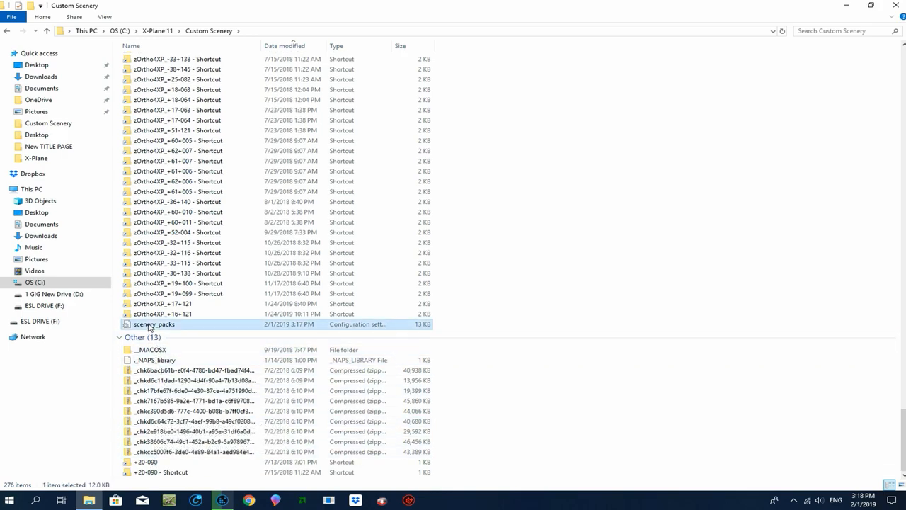
Move the D:\XPlane11Orthotiles lines below the airports in scenery_packs, then save and close.
{"action": "double_click", "coordinate": [154, 323]}
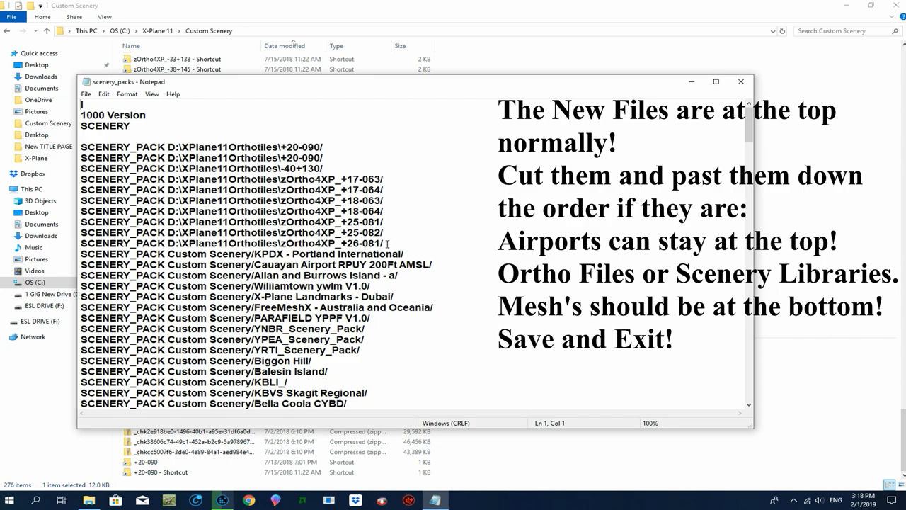
{"action": "left_click_drag", "start_coordinate": [81, 223], "coordinate": [388, 243]}
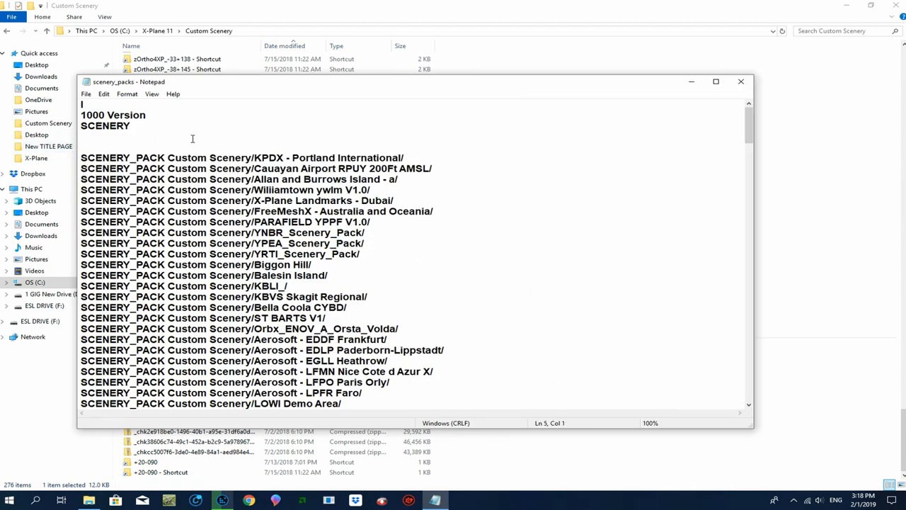
{"action": "mouse_move", "coordinate": [313, 169]}
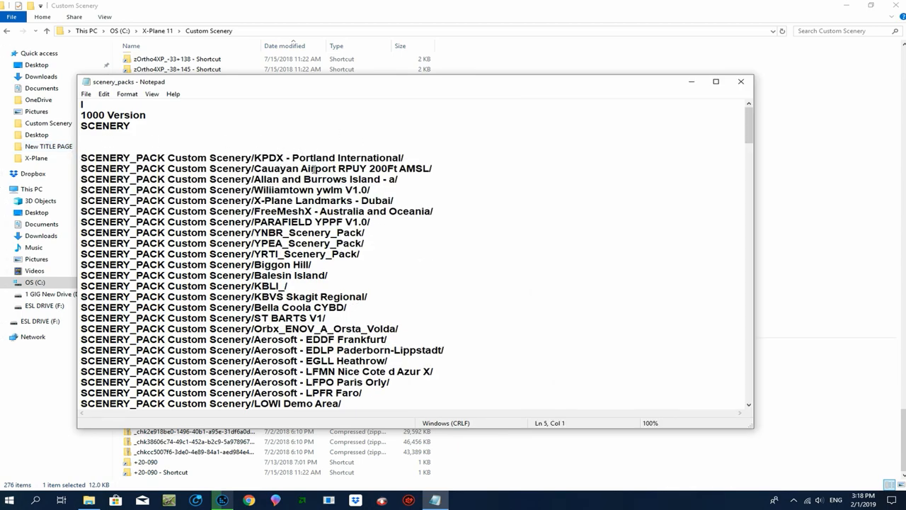
{"action": "scroll", "scroll_direction": "down", "scroll_amount": 3}
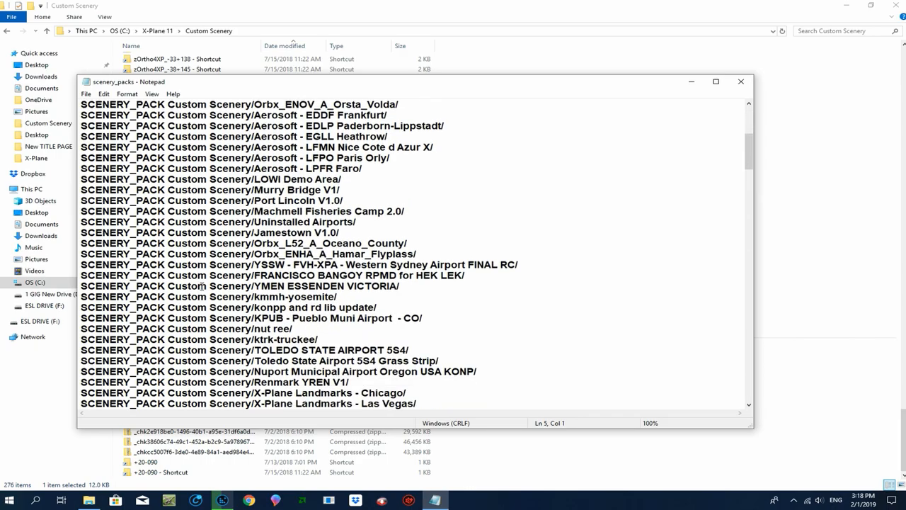
{"action": "scroll", "scroll_direction": "down", "scroll_amount": 3}
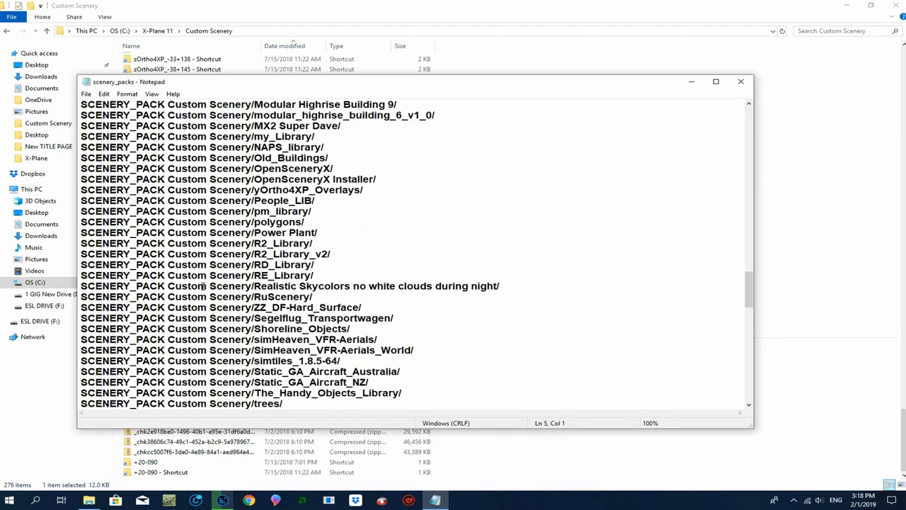
{"action": "scroll", "scroll_direction": "down", "scroll_amount": 3}
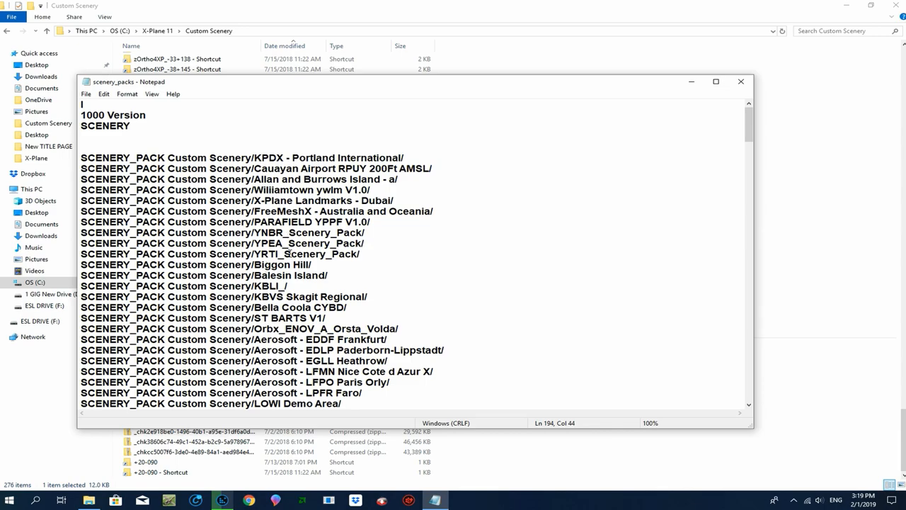
{"action": "left_click", "coordinate": [85, 93]}
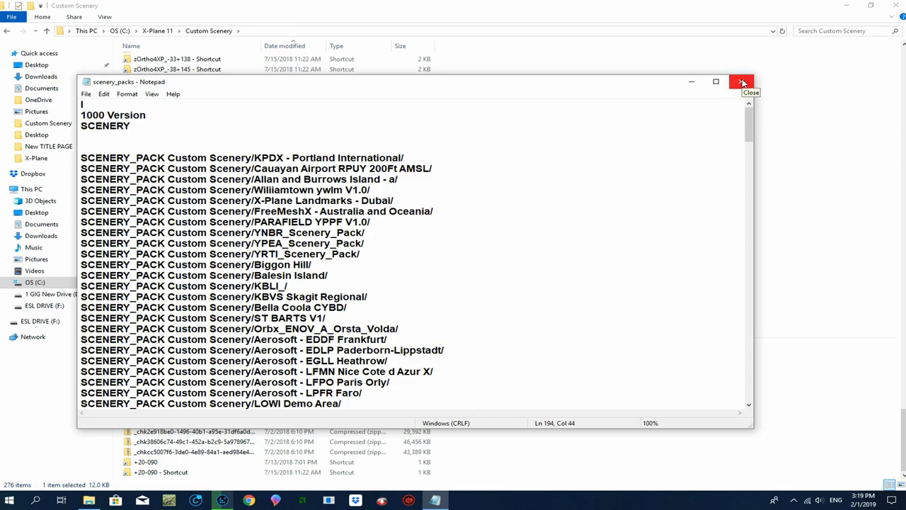
{"action": "left_click", "coordinate": [742, 81]}
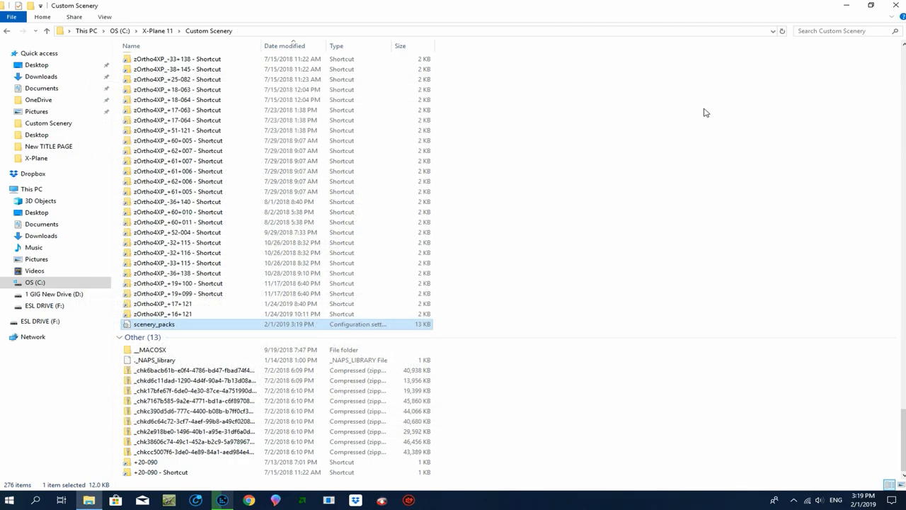